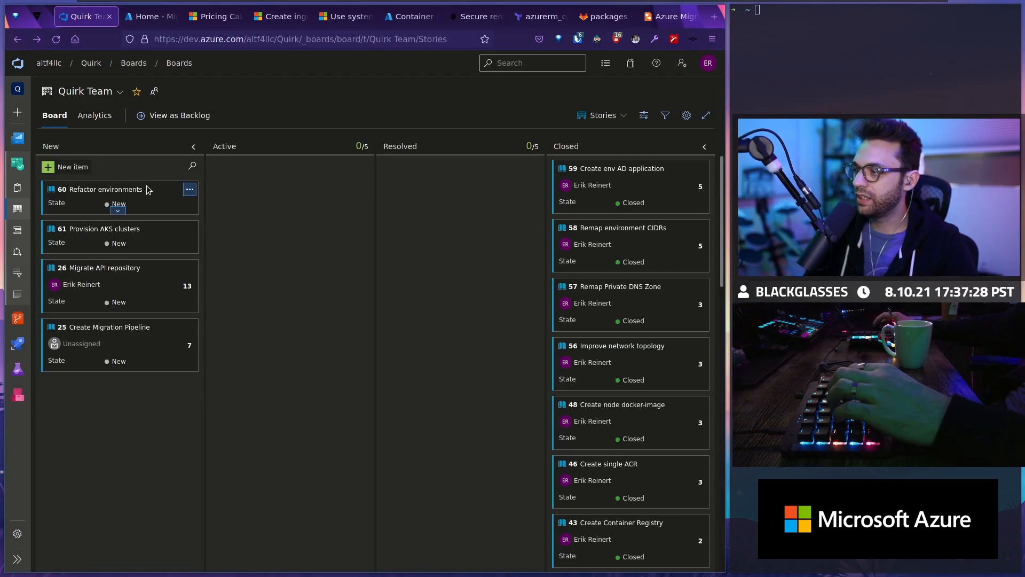
mouse_move(102, 189)
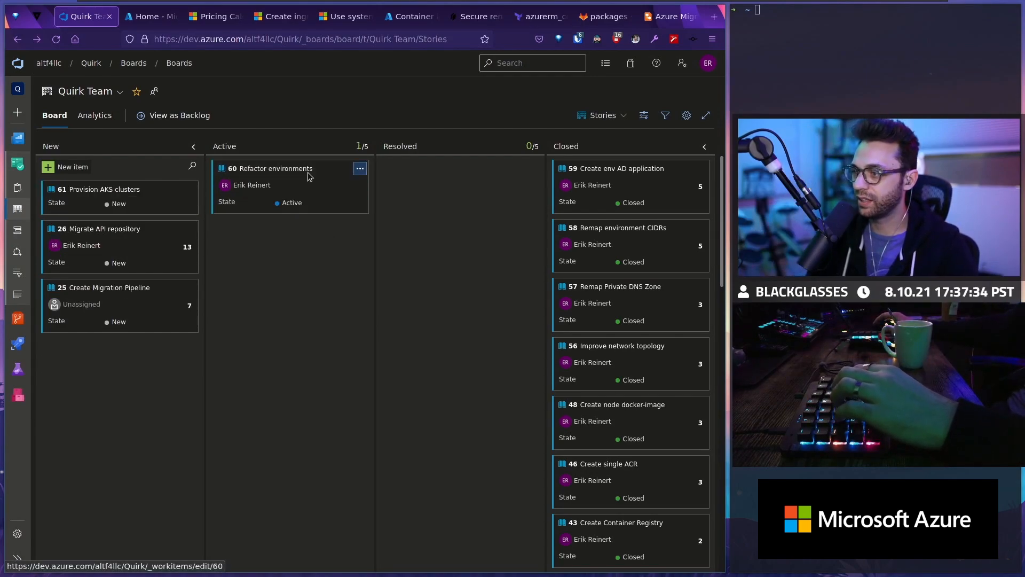
Step: From story 60, create the linked branch feature/refactor_resources based on main
left_click(272, 168)
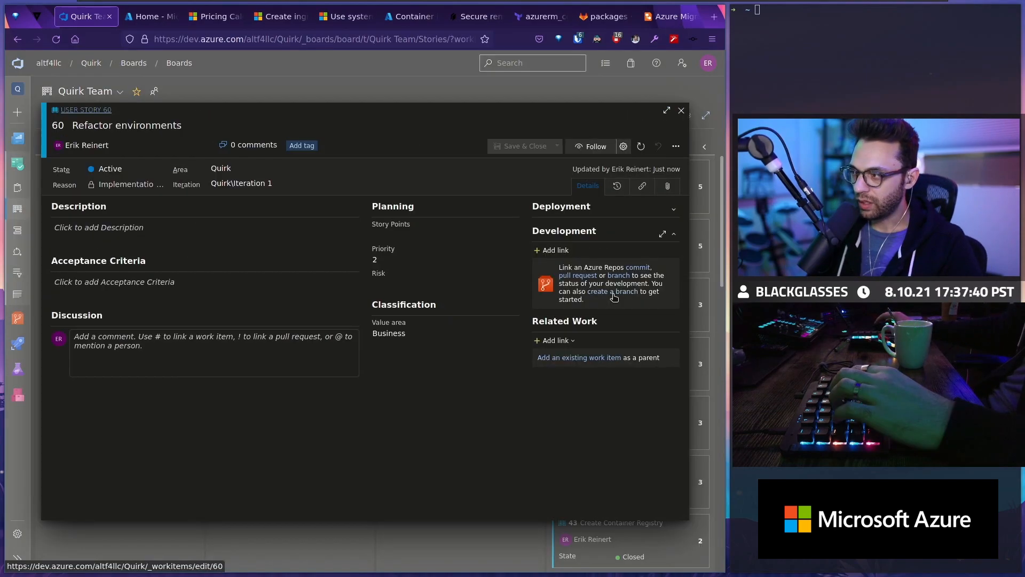
left_click(614, 291)
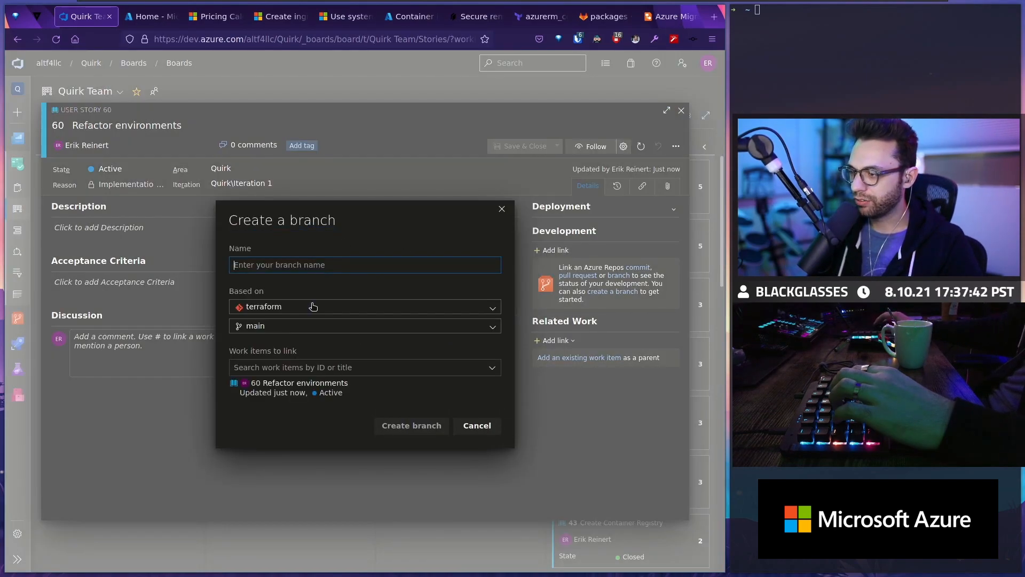
type("feature")
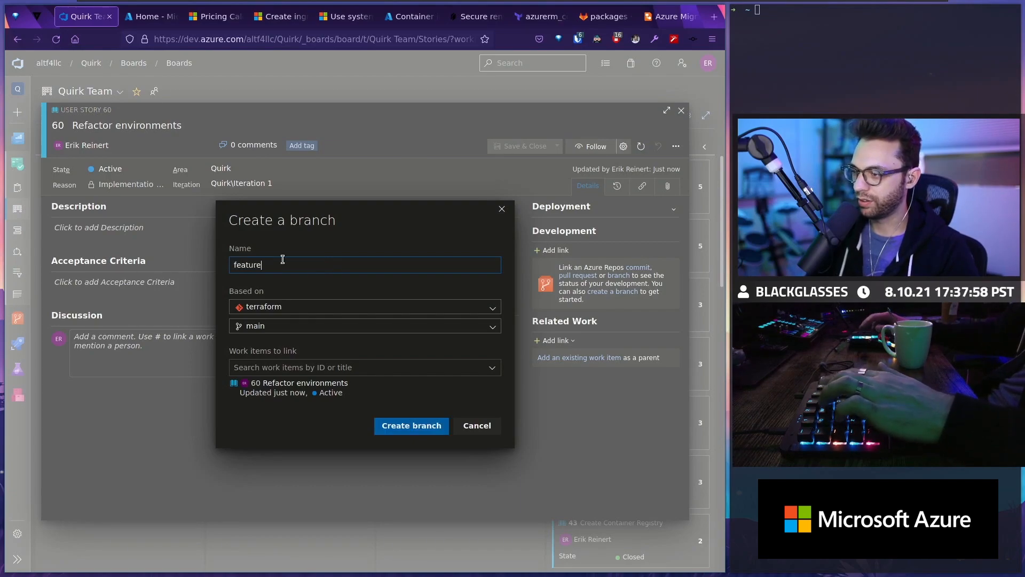
left_click(364, 325)
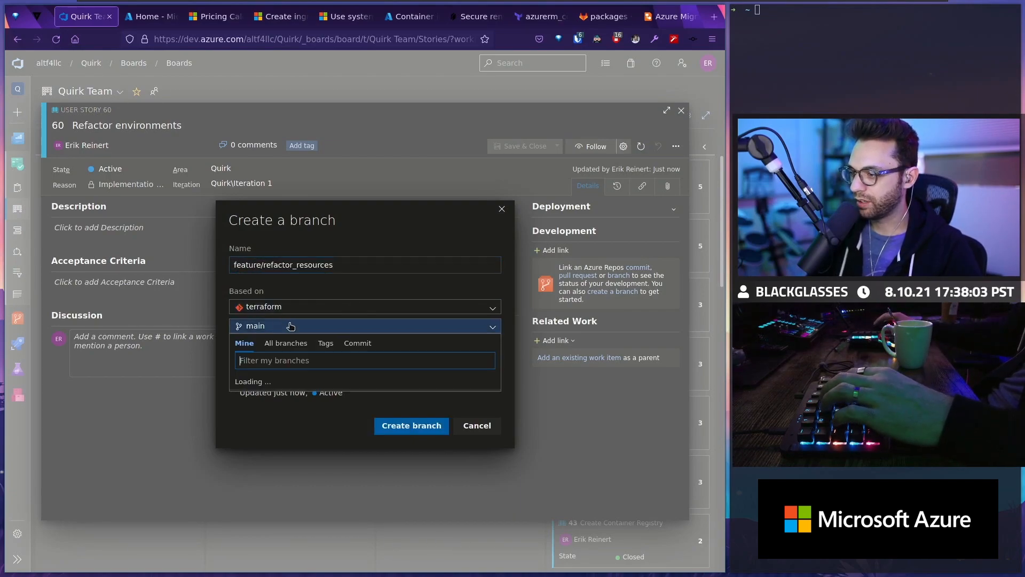
left_click(410, 425)
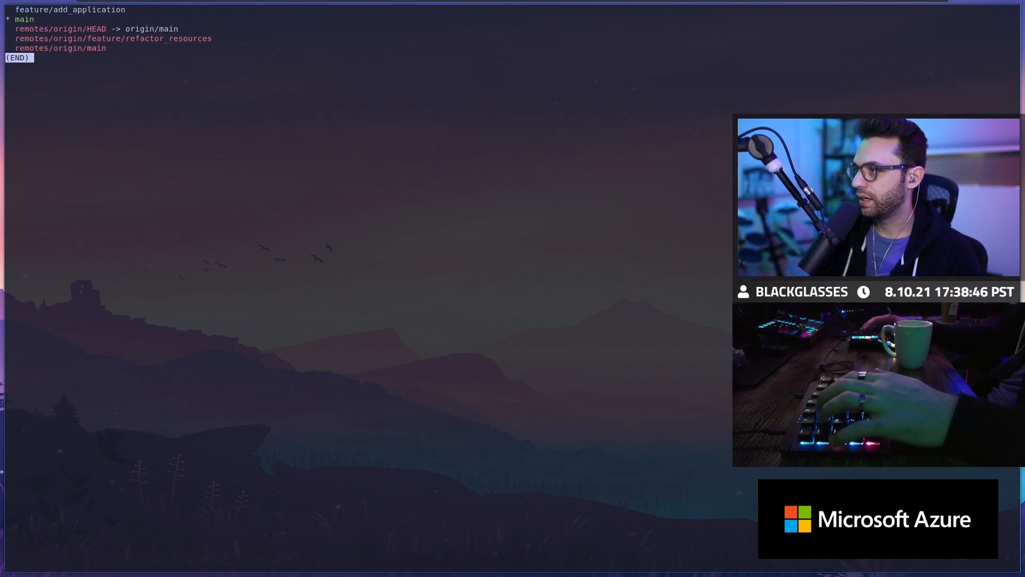
Step: Check out feature/refactor_resources and stage the changed Terraform files in lazygit
key("q")
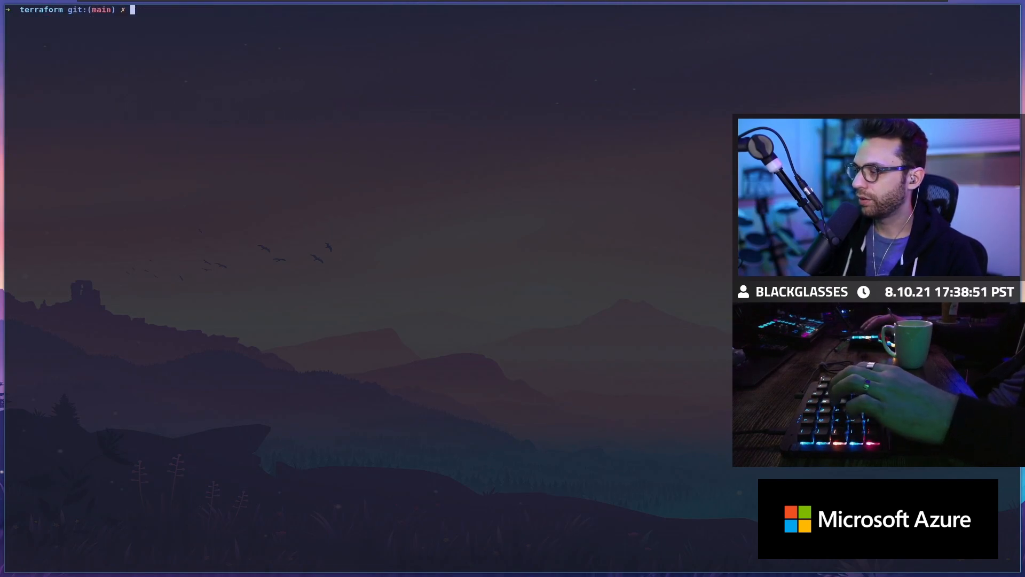
type("git checkout -b feature/add_application")
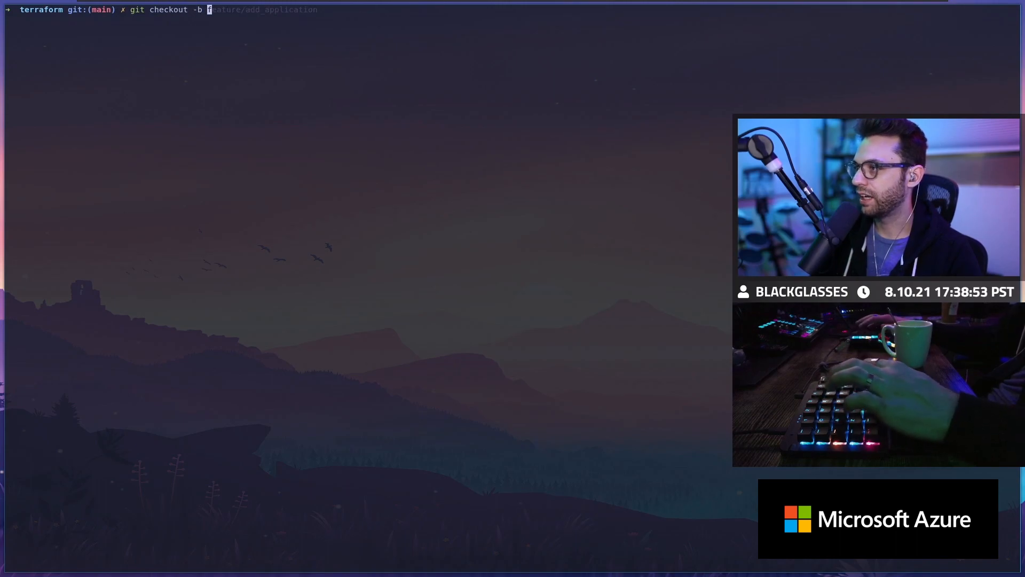
type("feature/refactor")
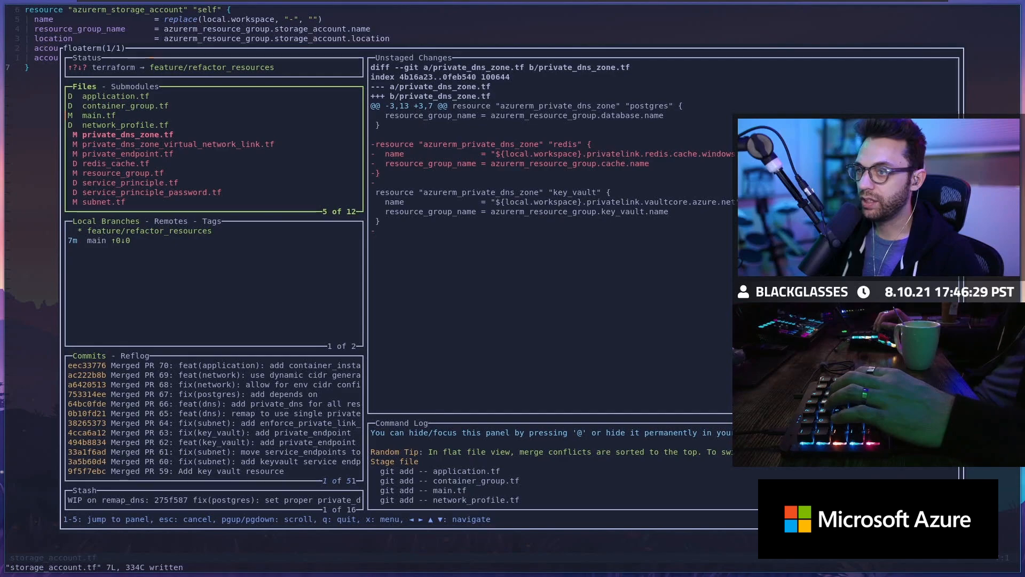
key("Down")
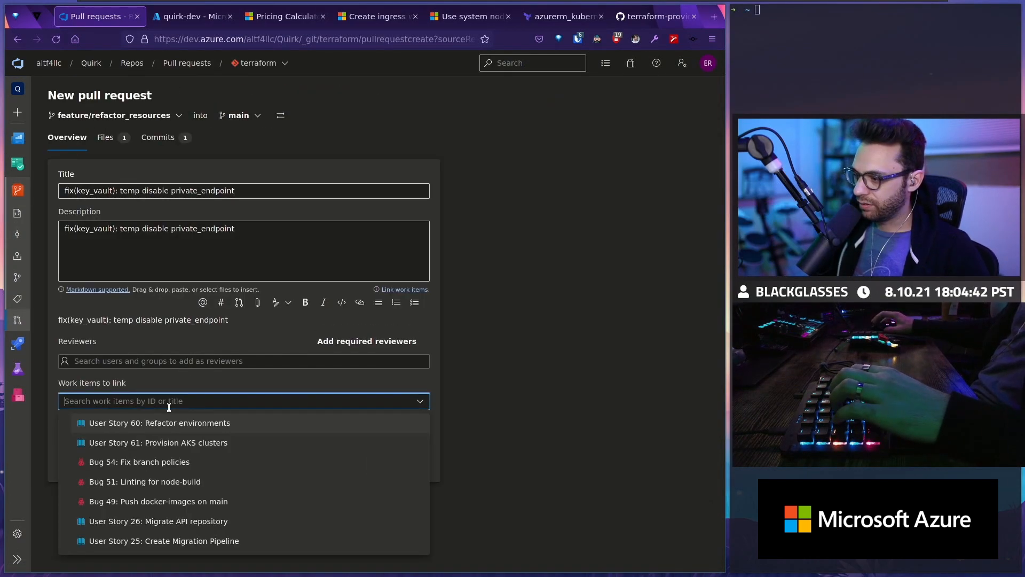
Step: Create pull request 72 linked to story 60 and review its Terraform plan check
left_click(159, 422)
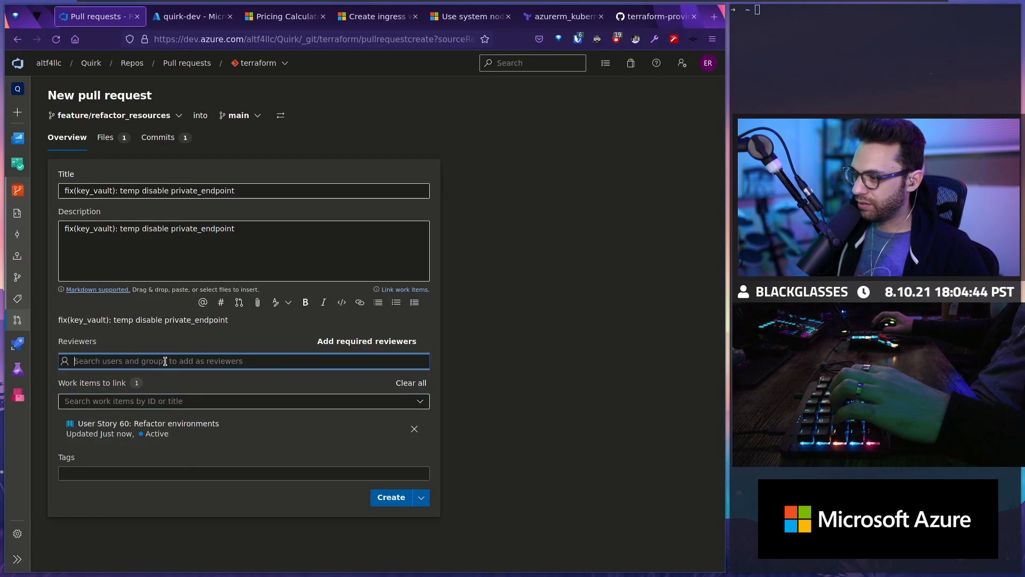
left_click(390, 497)
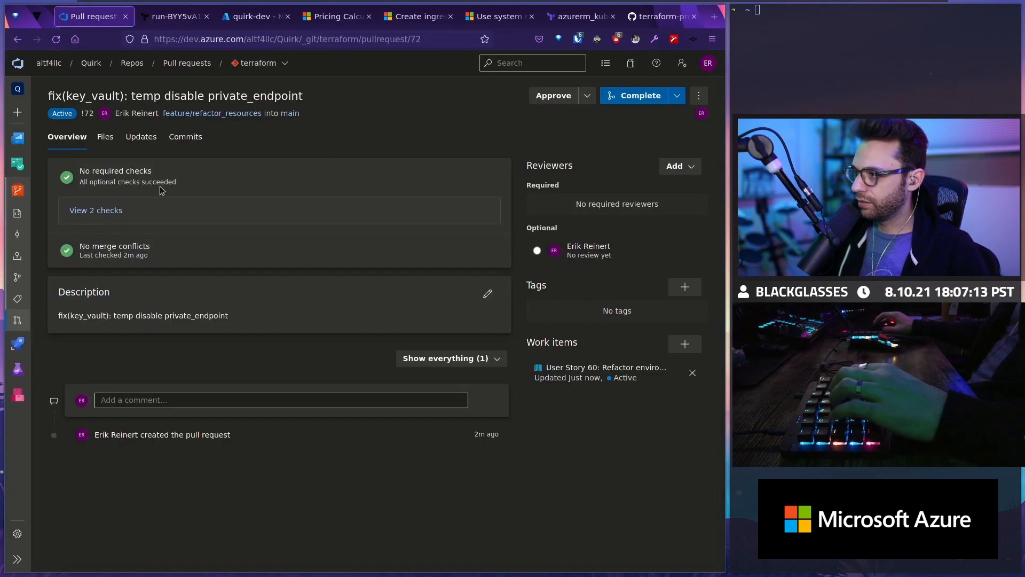
left_click(175, 16)
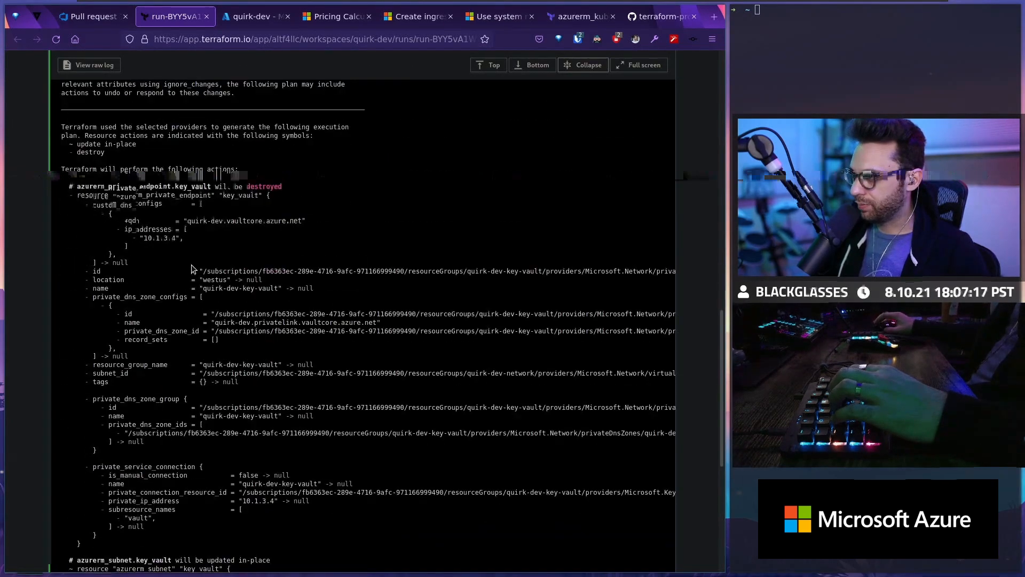
scroll("down", 3)
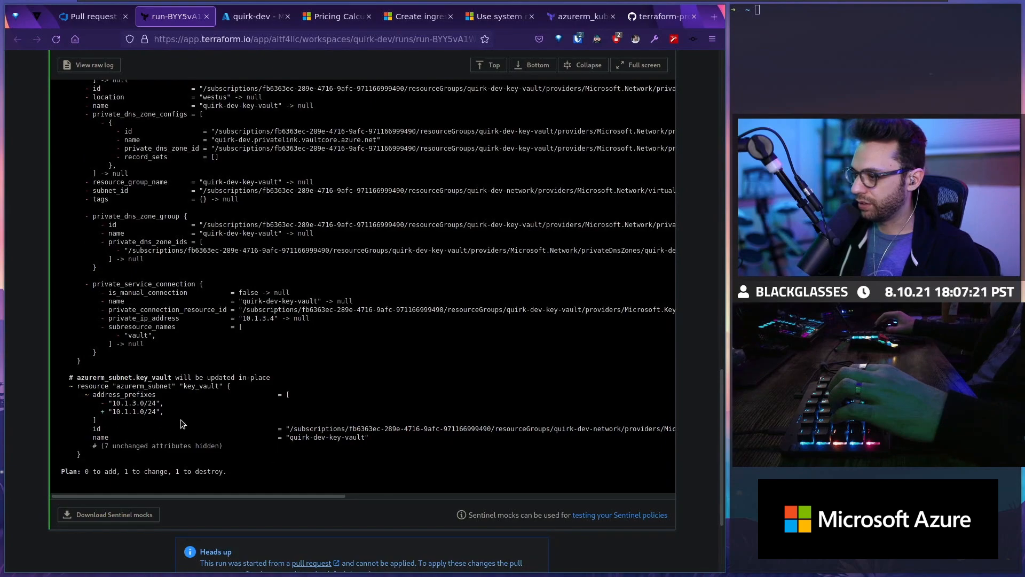
Step: Read the spot-node-pool example's main.tf, then review the new plan destroying endpoint and subnet
left_click(662, 15)
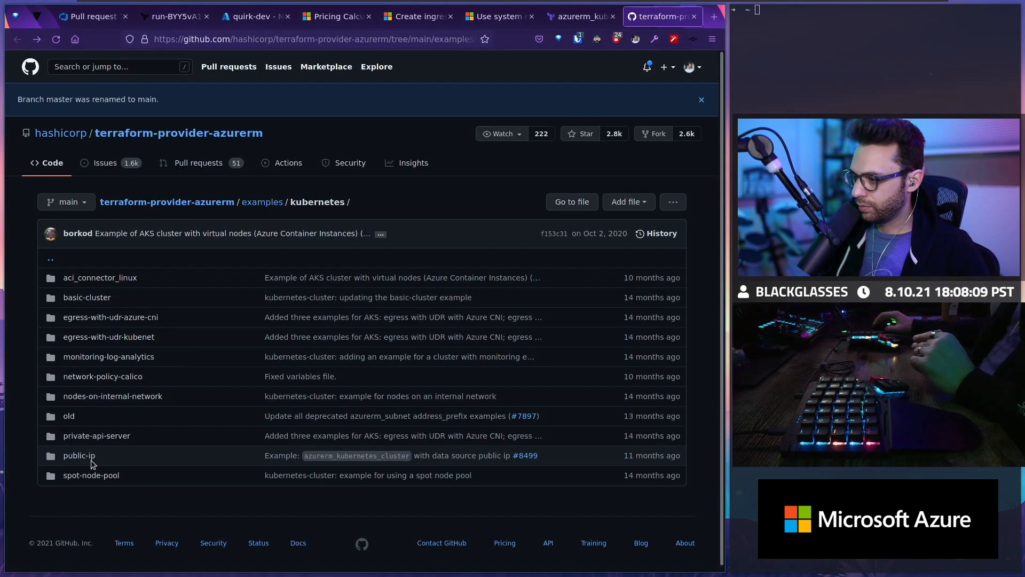
left_click(91, 474)
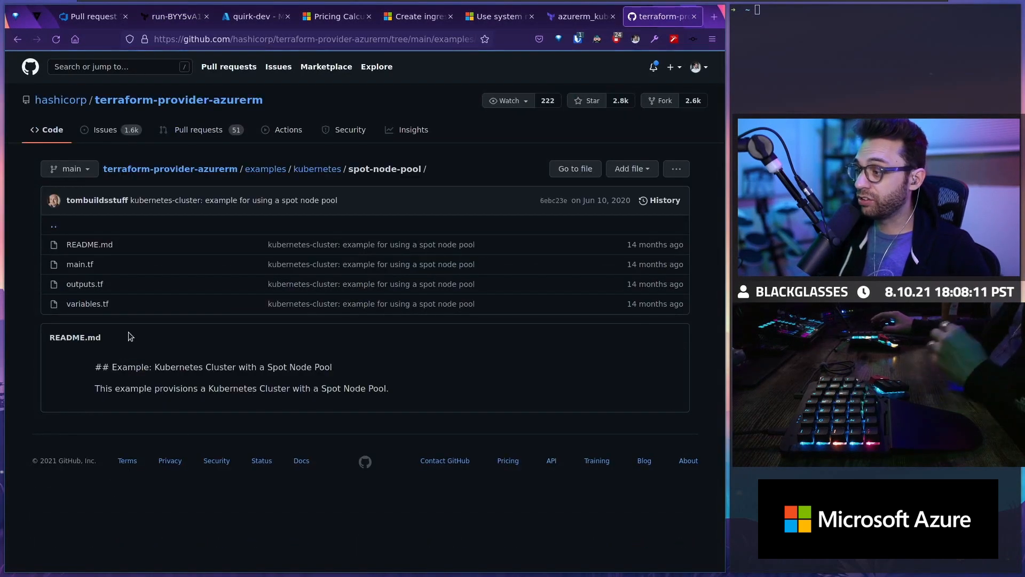
left_click(79, 263)
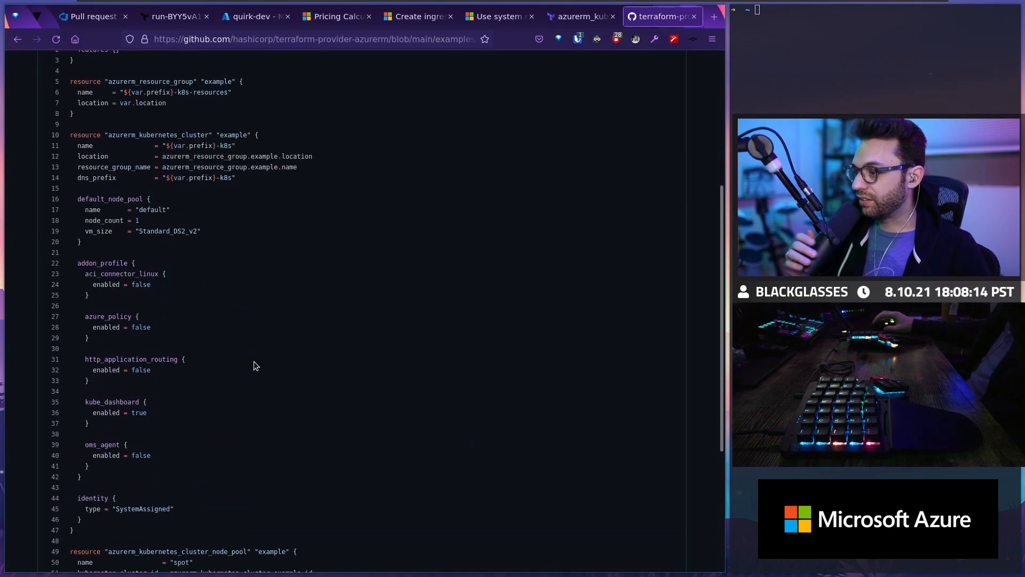
scroll("down", 3)
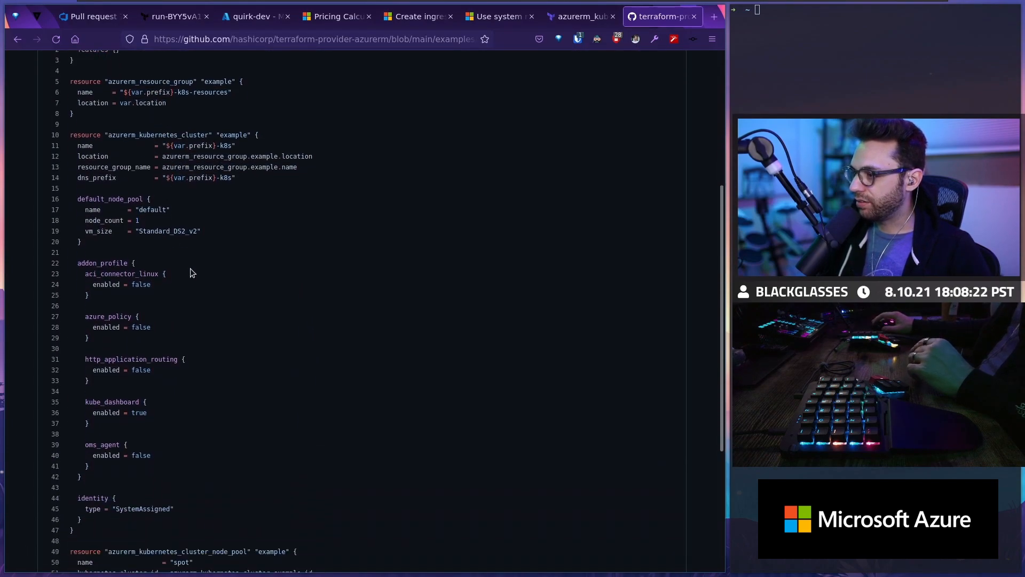
scroll("down", 3)
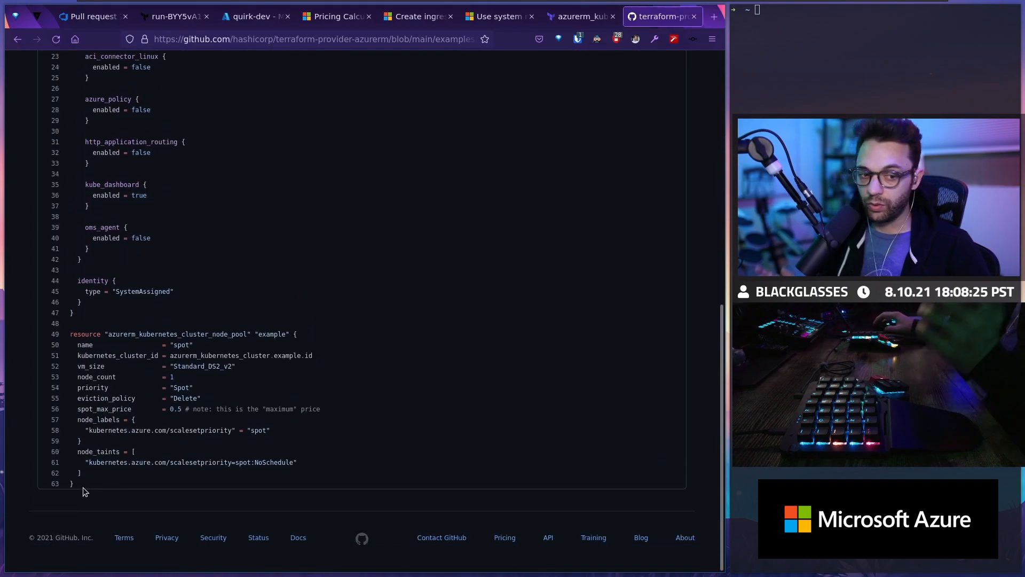
left_click(174, 16)
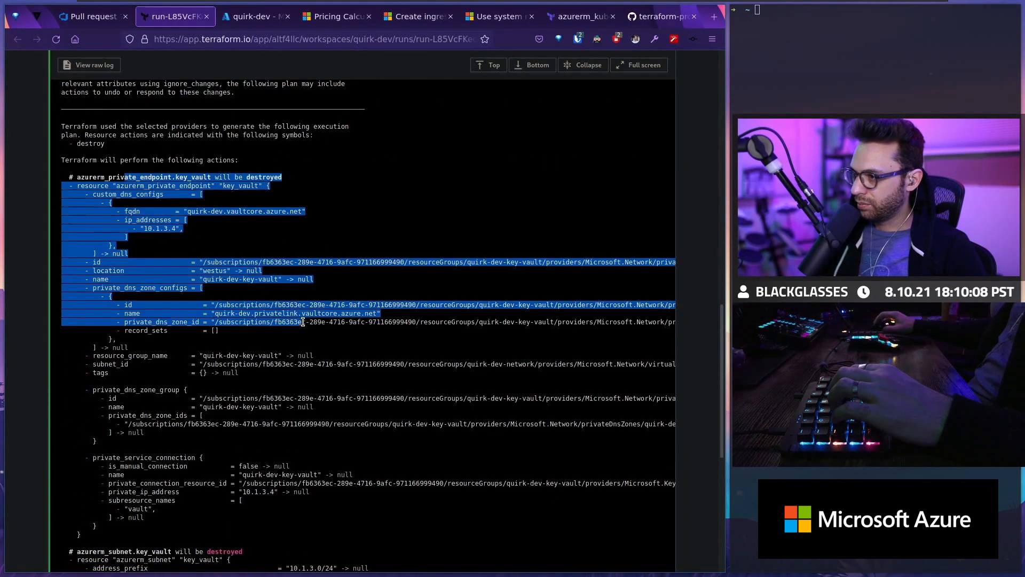
scroll("down", 3)
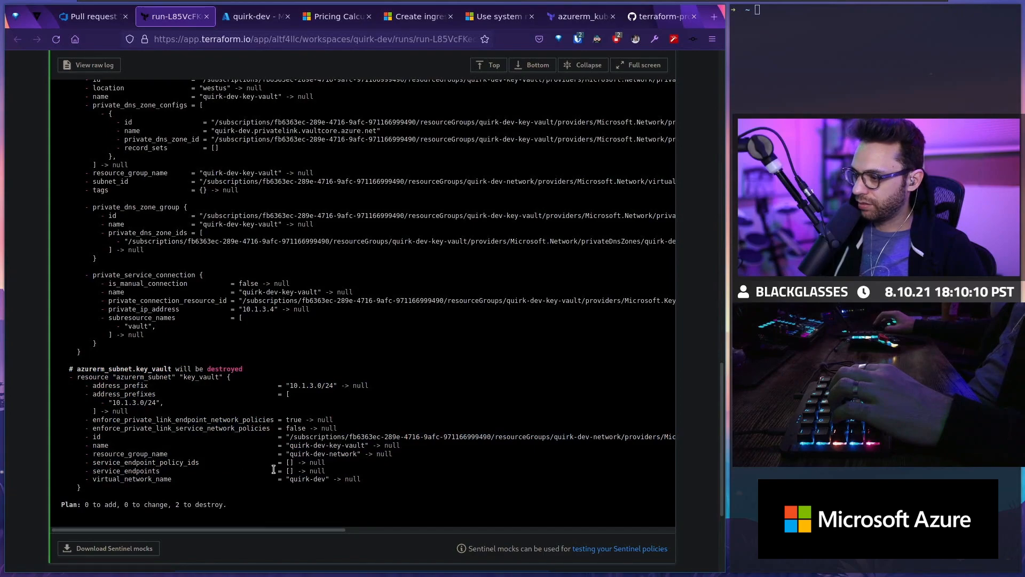
Step: Approve PR 72 and squash-merge it, deleting feature/refactor_resources
left_click(91, 16)
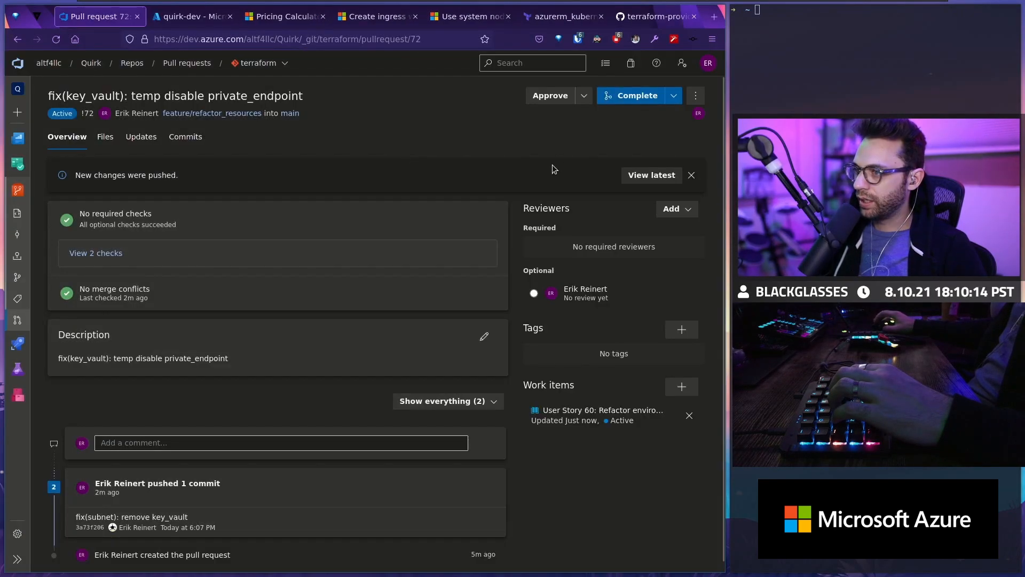
left_click(550, 95)
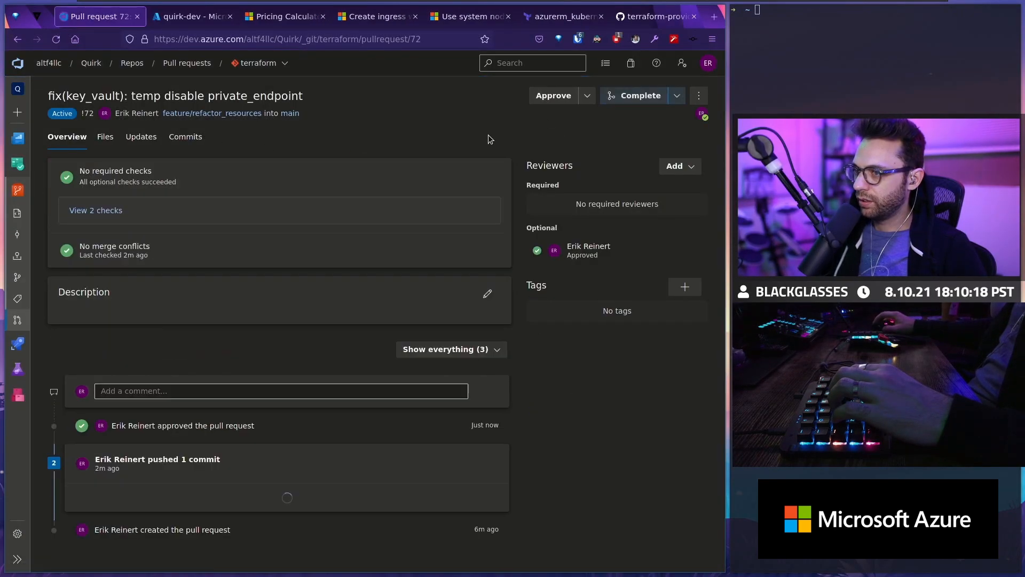
left_click(639, 95)
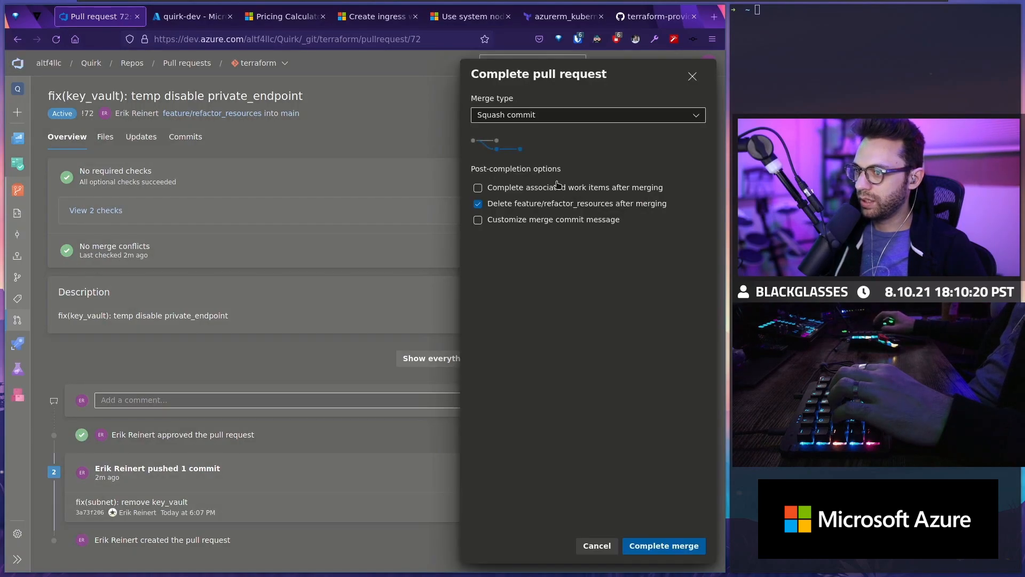
left_click(663, 545)
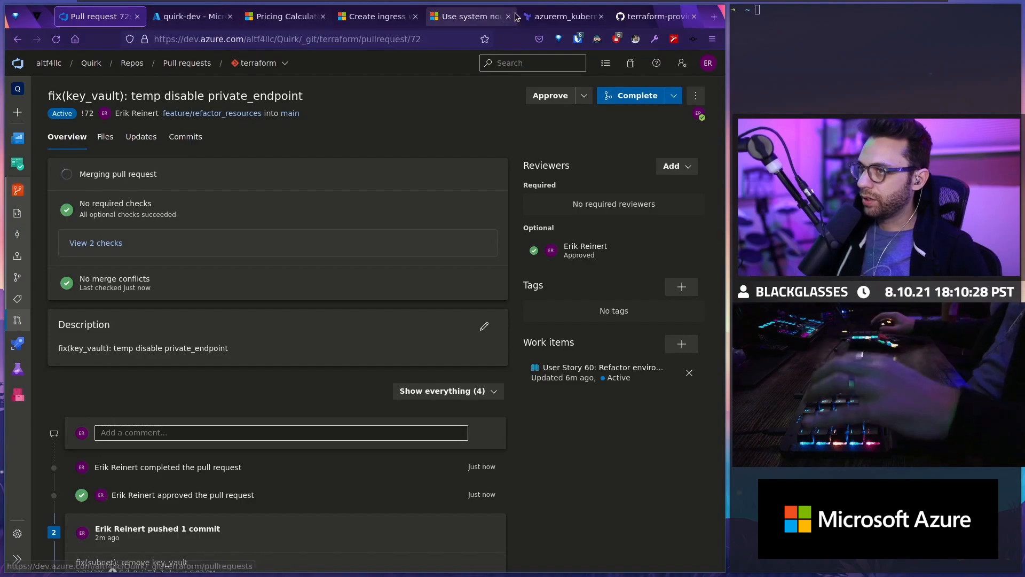
left_click(580, 15)
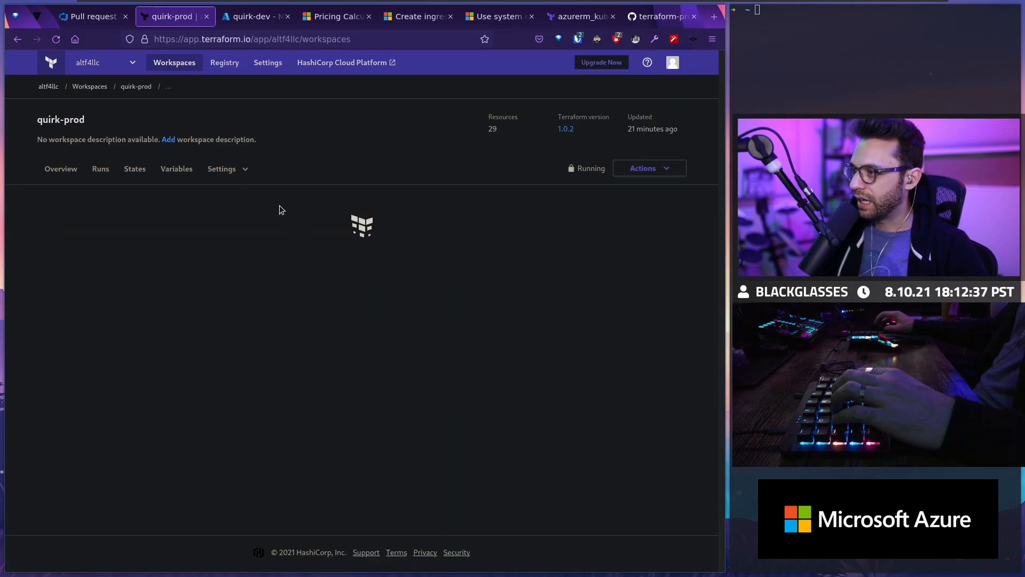
Step: Start the quirk-prod Merged PR 72 run now and confirm its plan
left_click(100, 168)
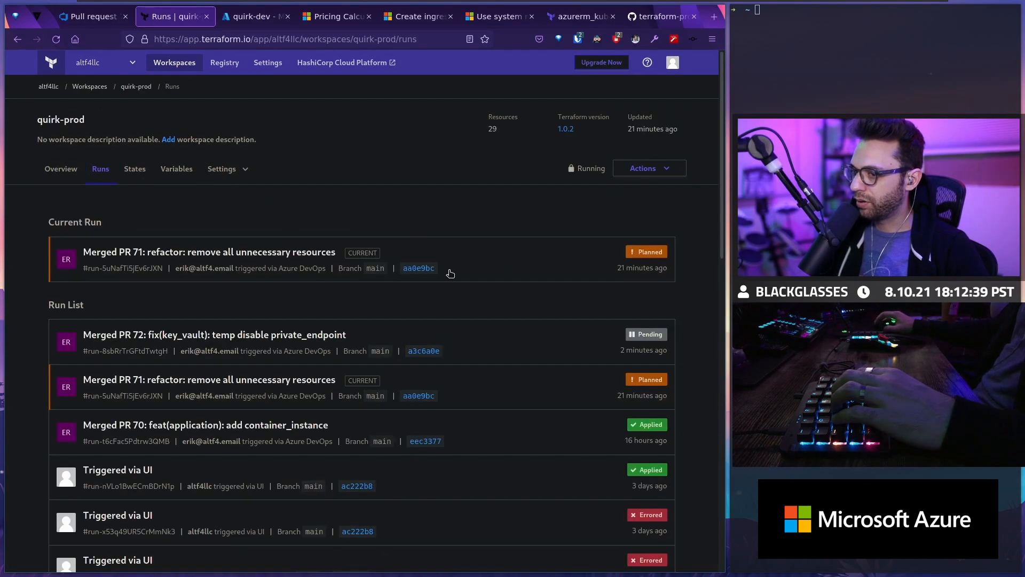
left_click(209, 251)
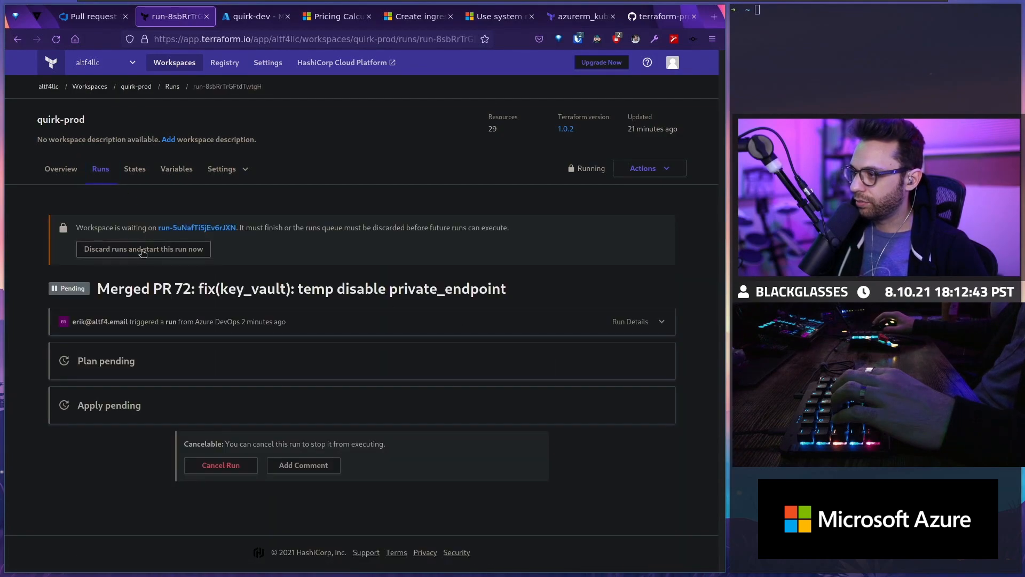
left_click(142, 248)
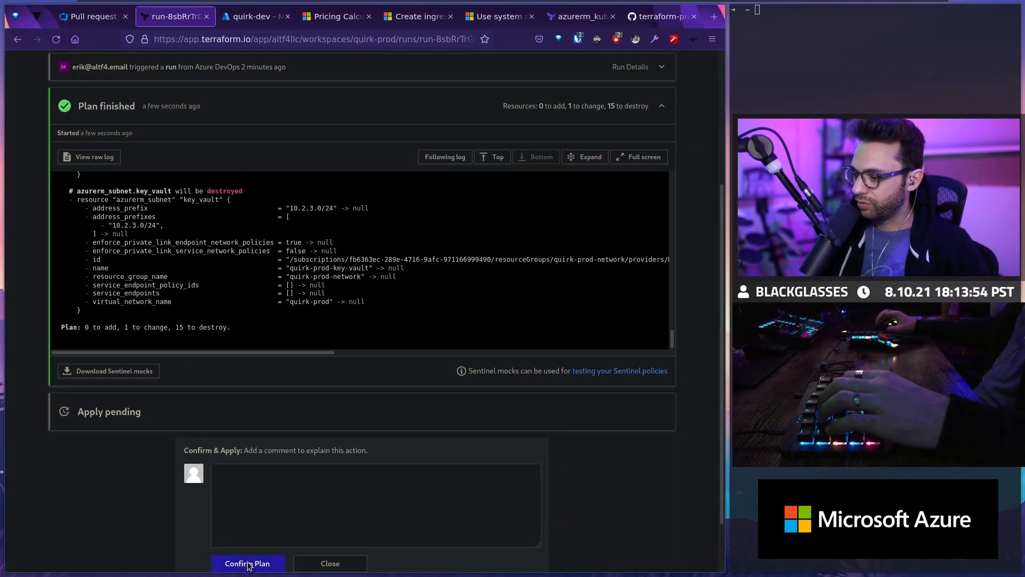
left_click(92, 15)
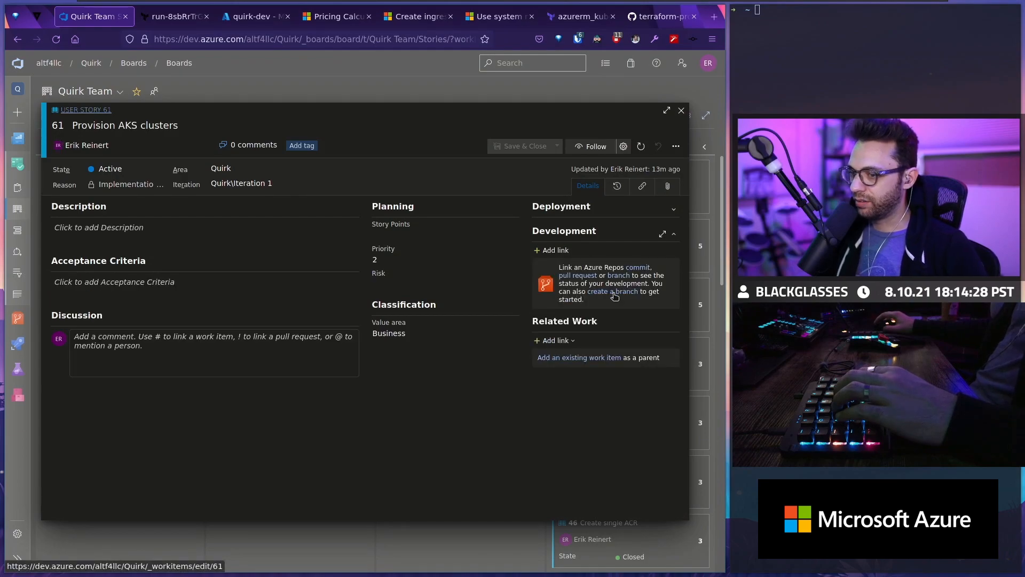
Step: Enter 'featu' to reference the feature branch while working on story 61
type("feature/refactor_resources")
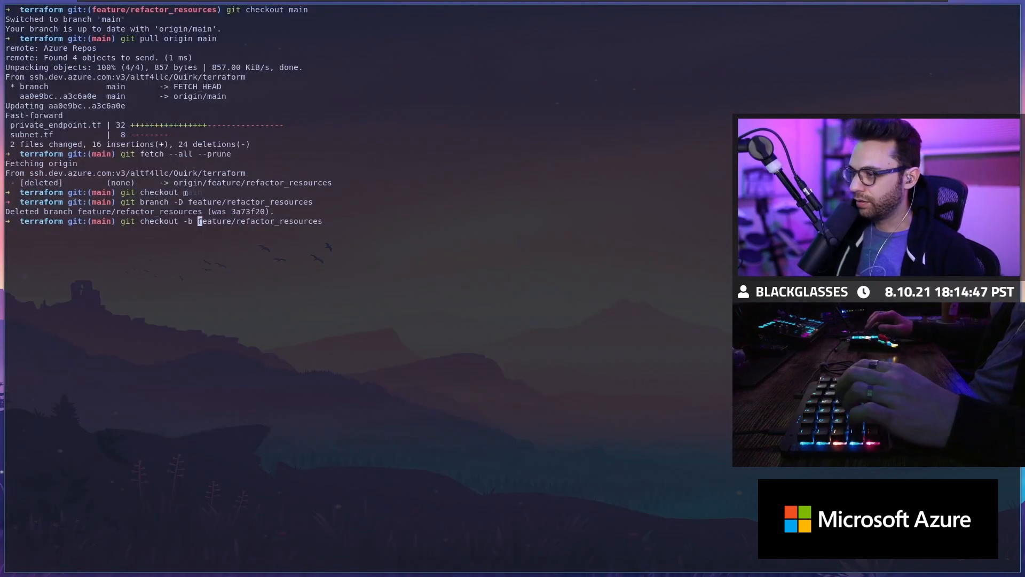
Step: Check out a new feature/aks_cluster branch and push it to Azure Repos
type("feature/aks_cluster")
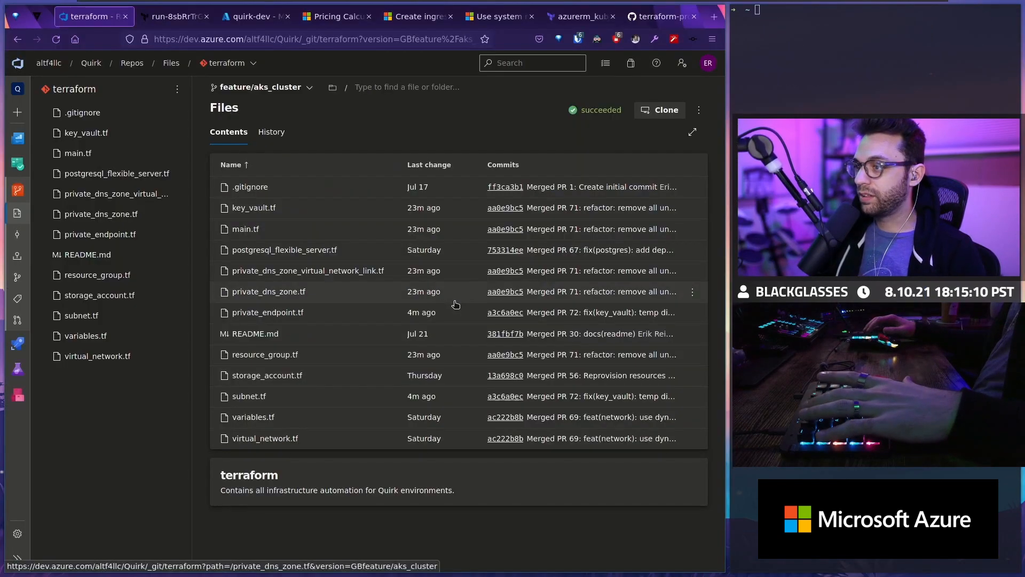
Step: Open nodes-on-internal-network main.tf in the kubernetes examples and copy its azurerm_subnet block
left_click(661, 17)
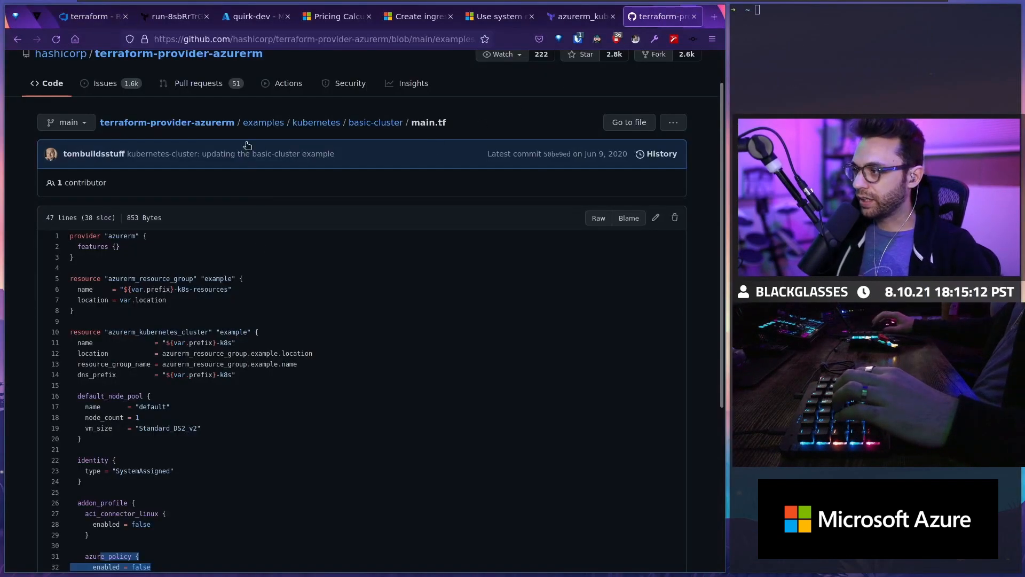
left_click(315, 122)
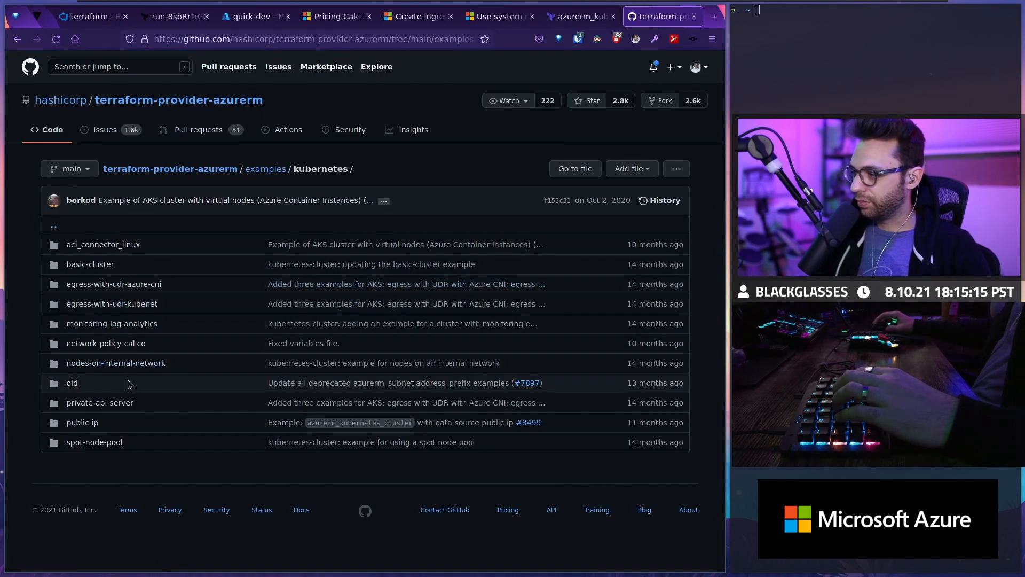
mouse_move(116, 363)
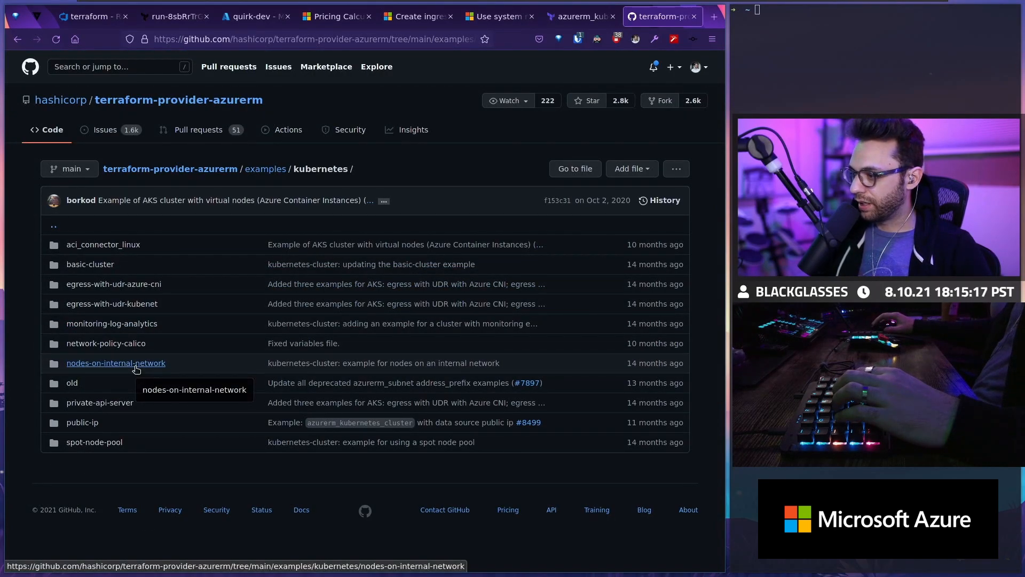
left_click(116, 363)
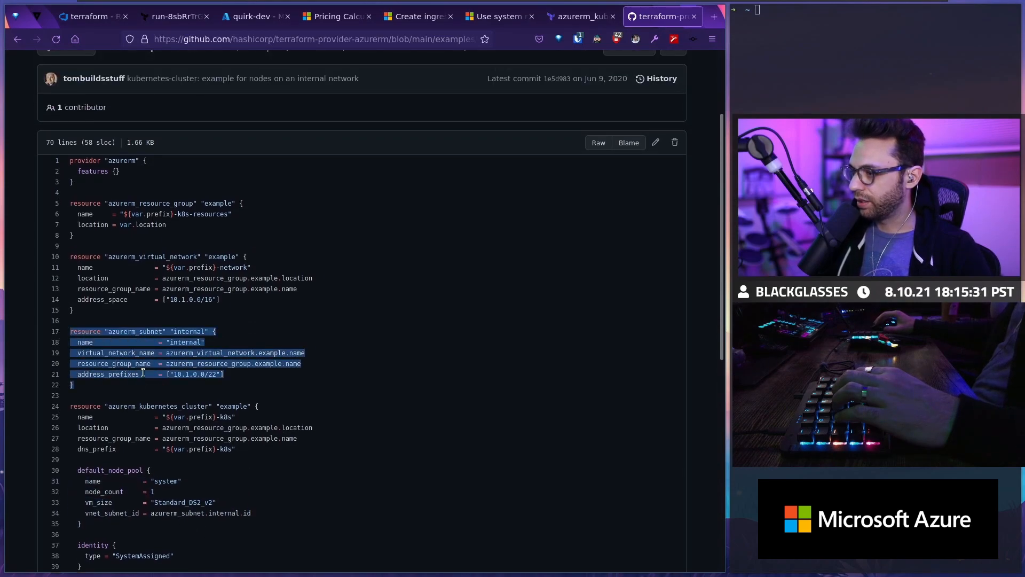
right_click(143, 373)
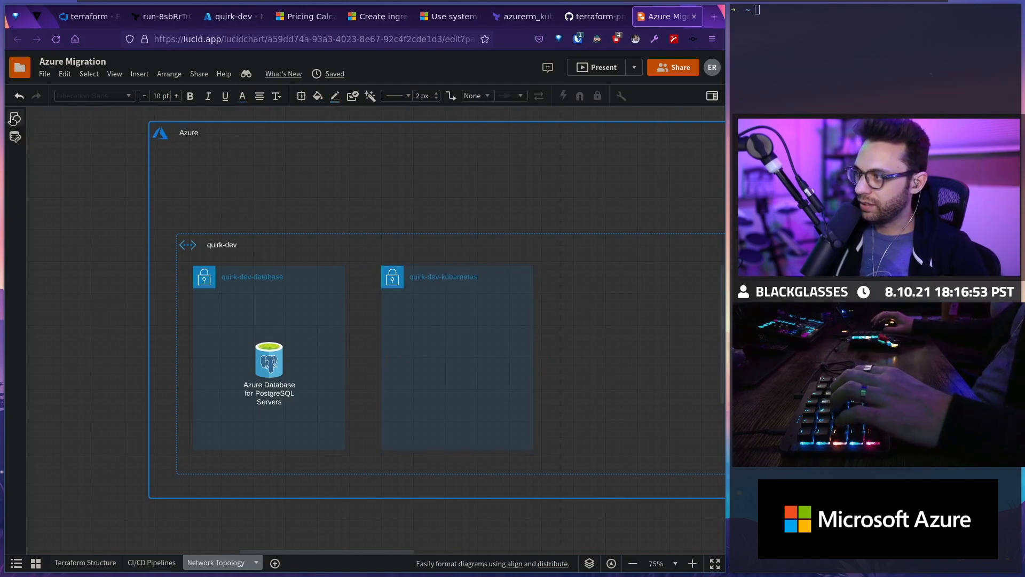
Step: Search shapes for 'kubernetes', place Kubernetes Services, and connect it to the PostgreSQL database
left_click(14, 118)
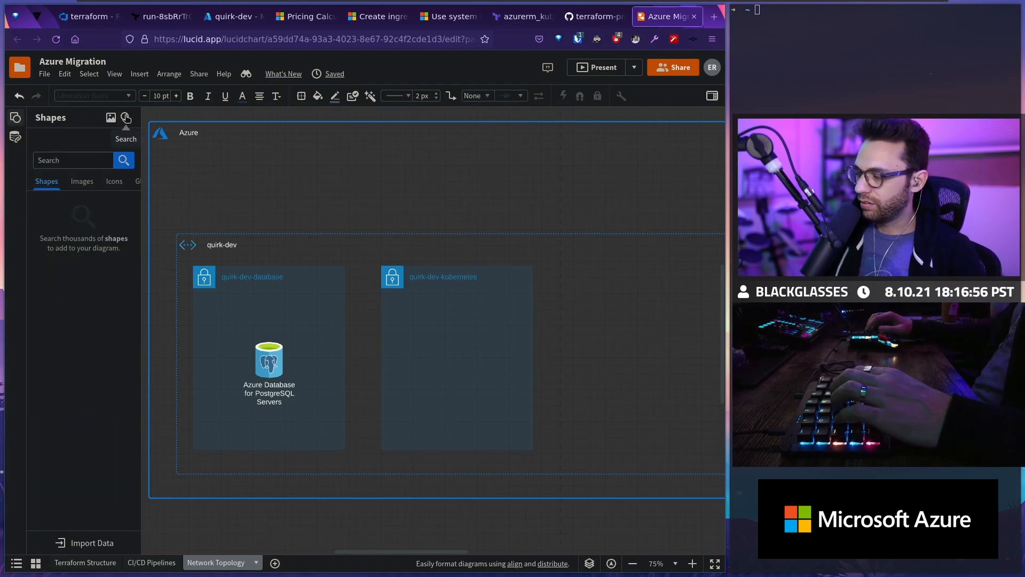
type("kubernetes")
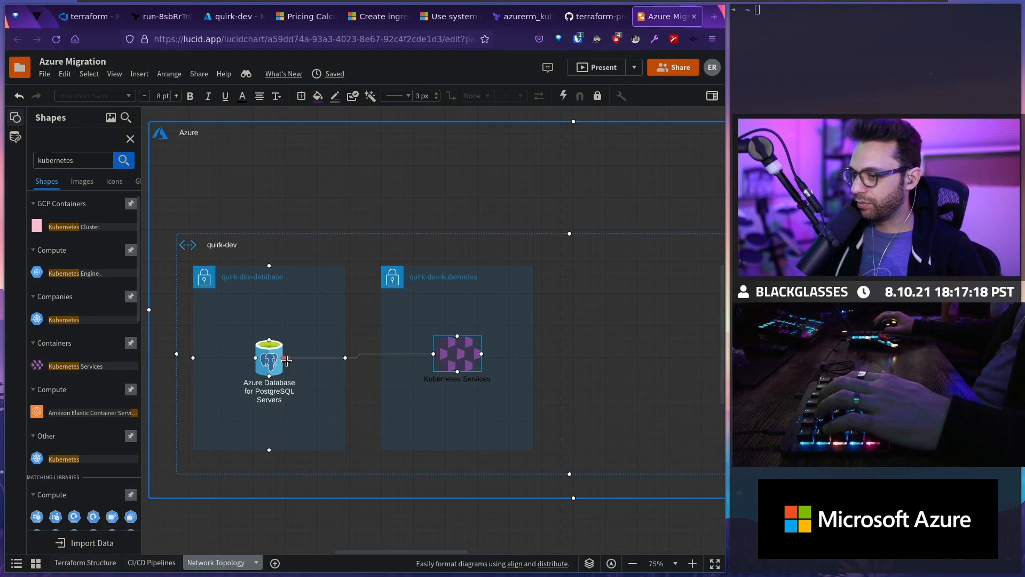
left_click_drag(268, 358, 269, 353)
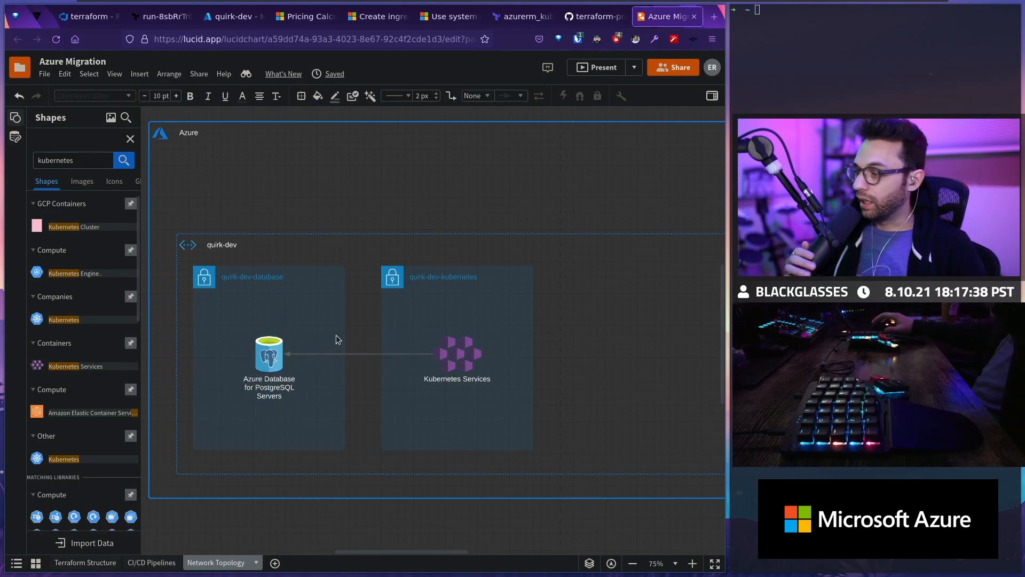
mouse_move(430, 509)
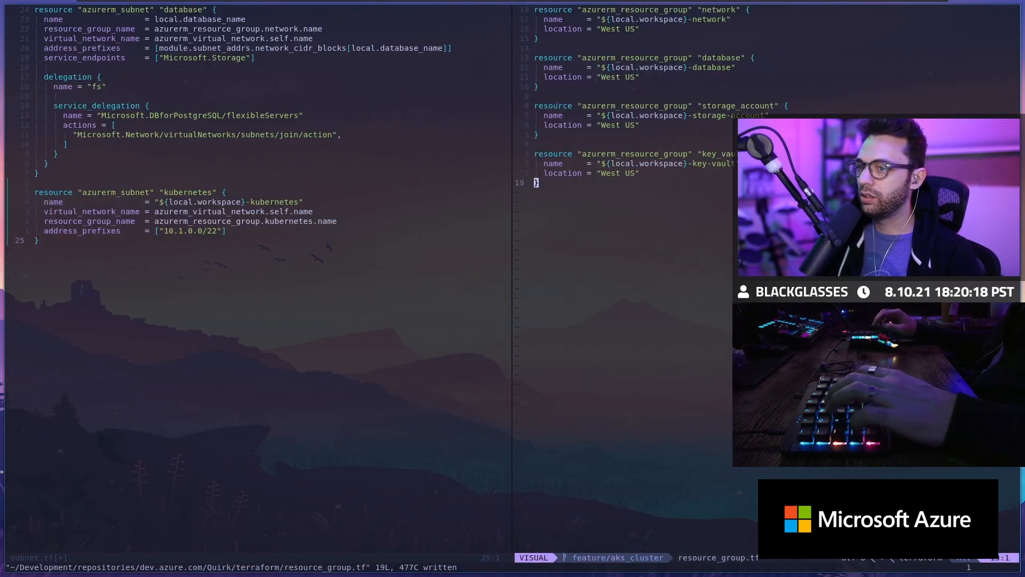
Step: Duplicate a resource group block in resource_group.tf to create the kubernetes resource group
key("y")
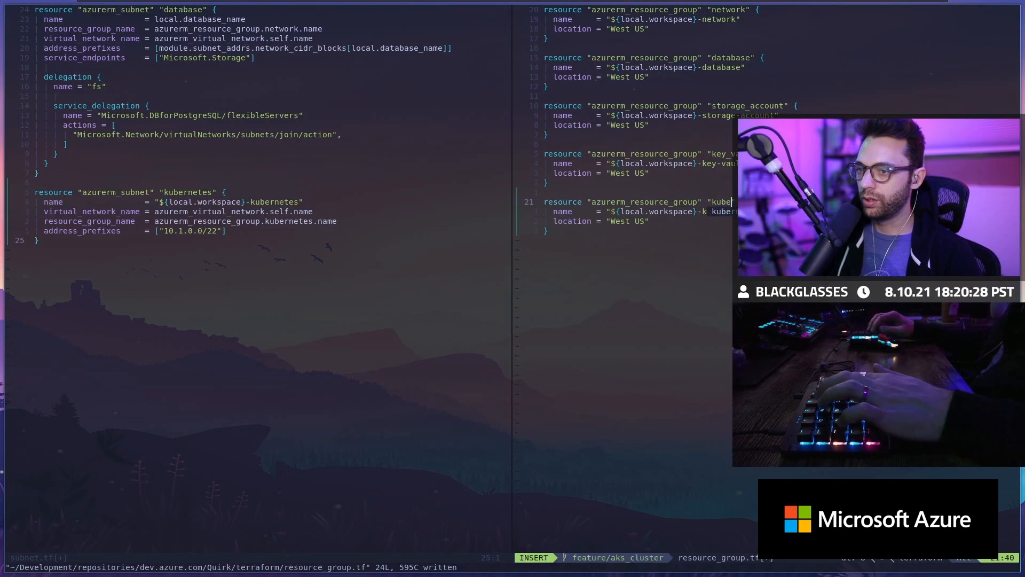
key("Escape")
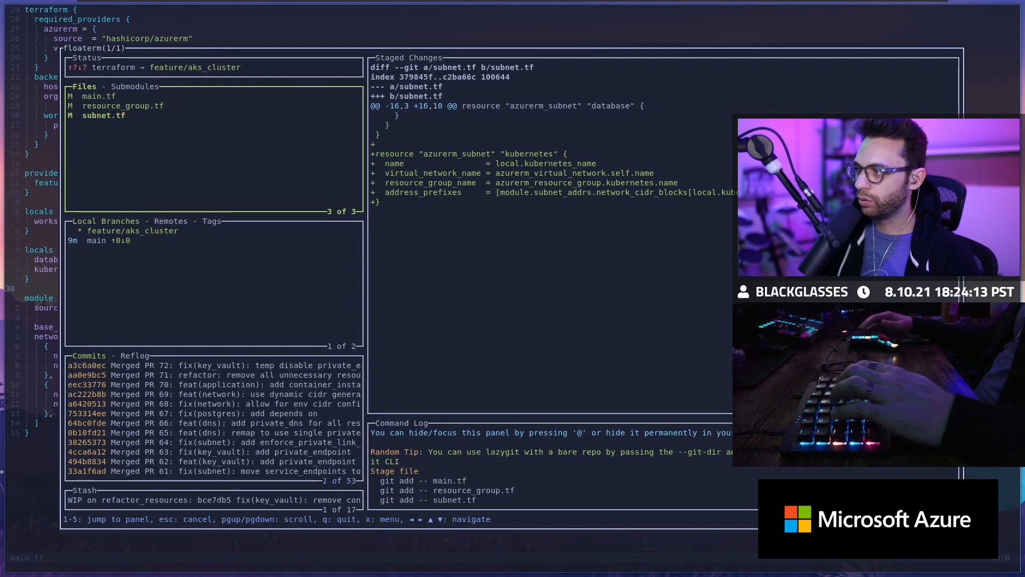
Step: Write a feat(...) commit message for the main.tf, resource_group.tf and subnet.tf changes
type("feat(")
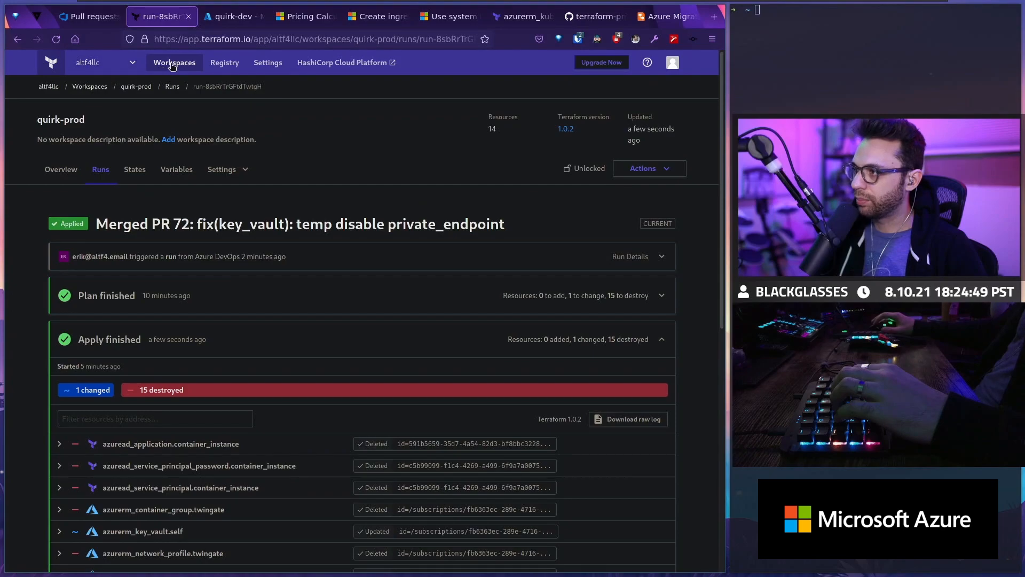
Step: Leave the applied quirk-prod PR 72 run for the Workspaces list
left_click(231, 15)
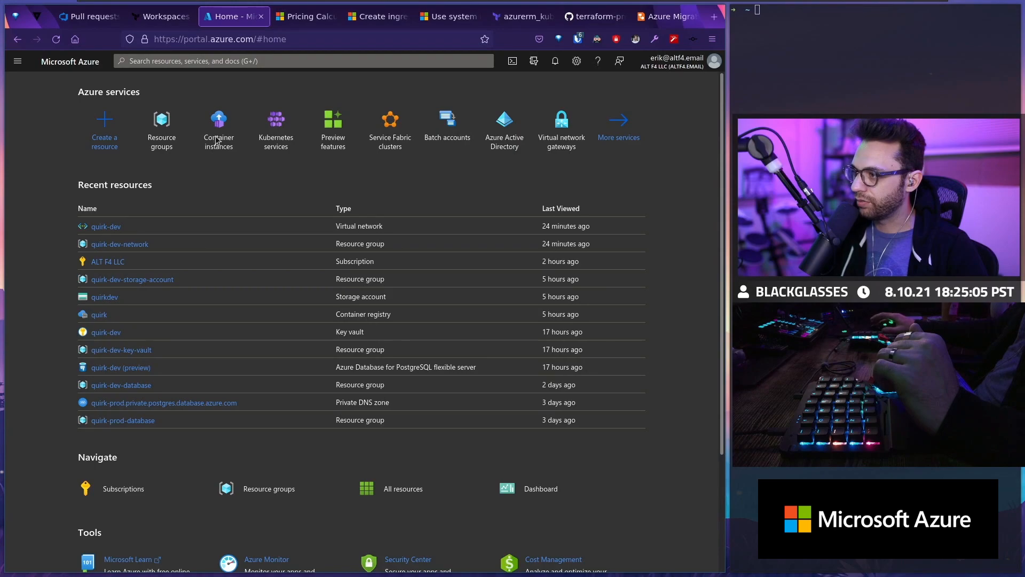
left_click(218, 128)
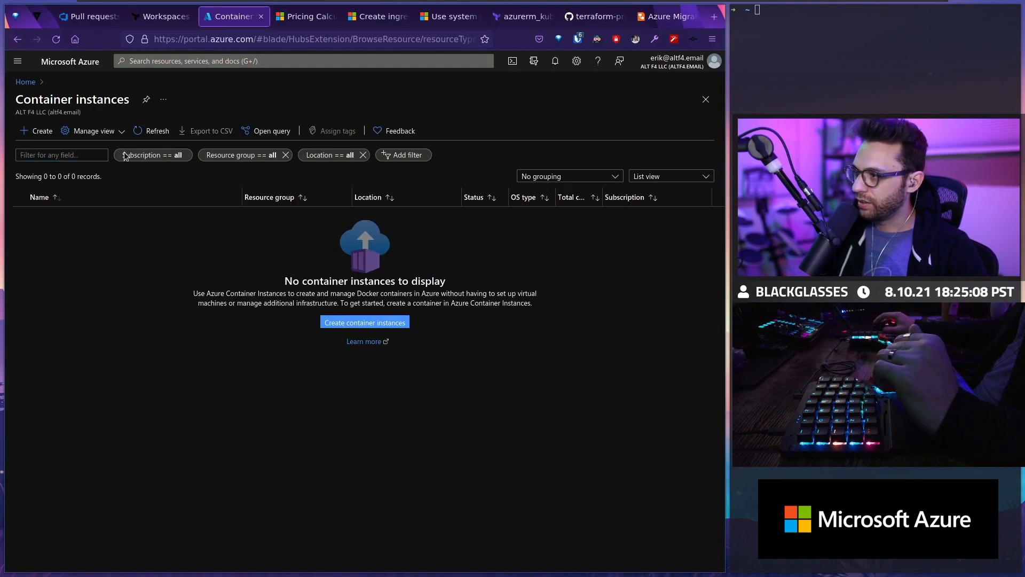
left_click(25, 82)
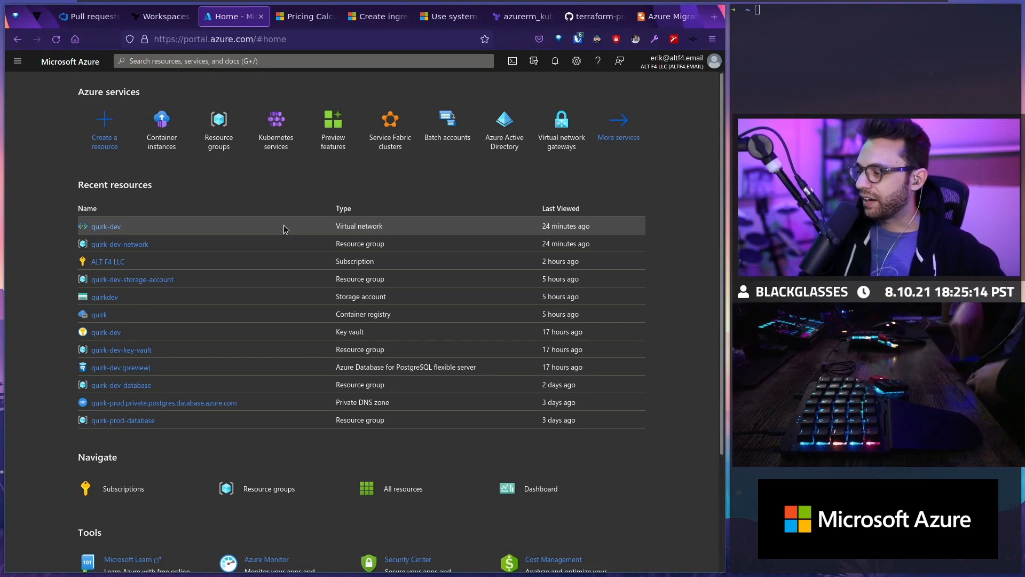
left_click(602, 17)
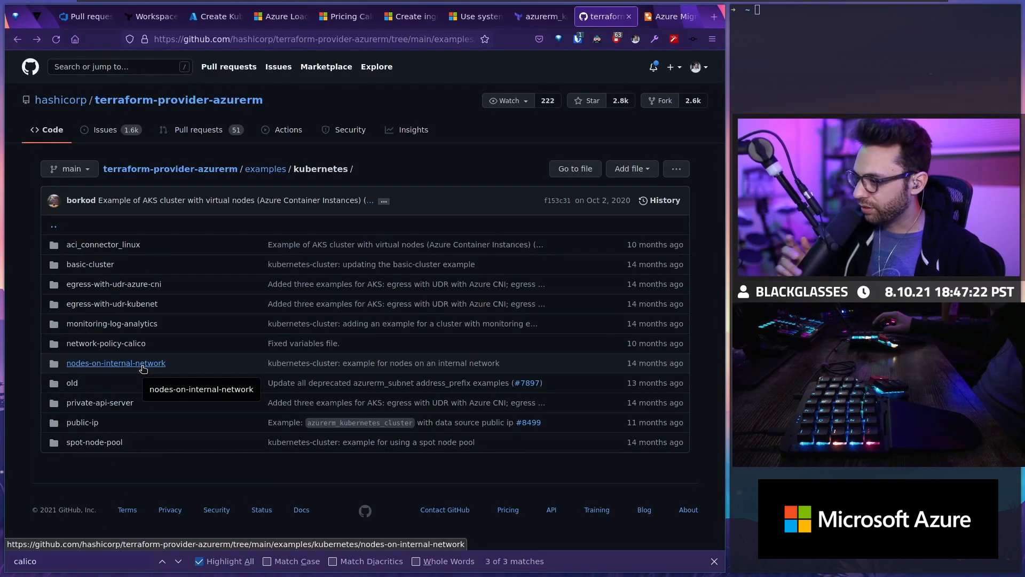
Step: Open the private-api-server example folder and its main.tf file
left_click(99, 402)
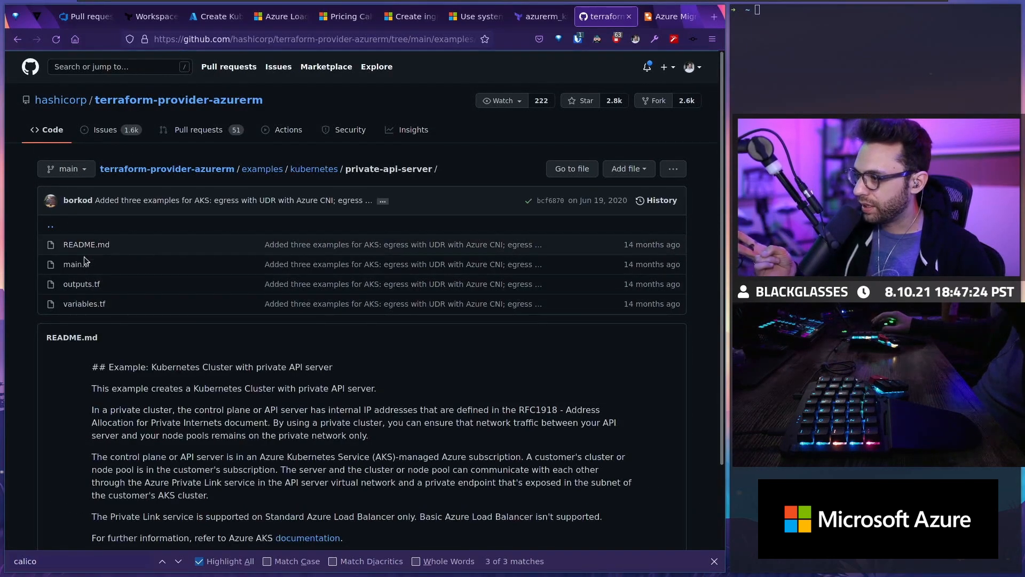
left_click(75, 264)
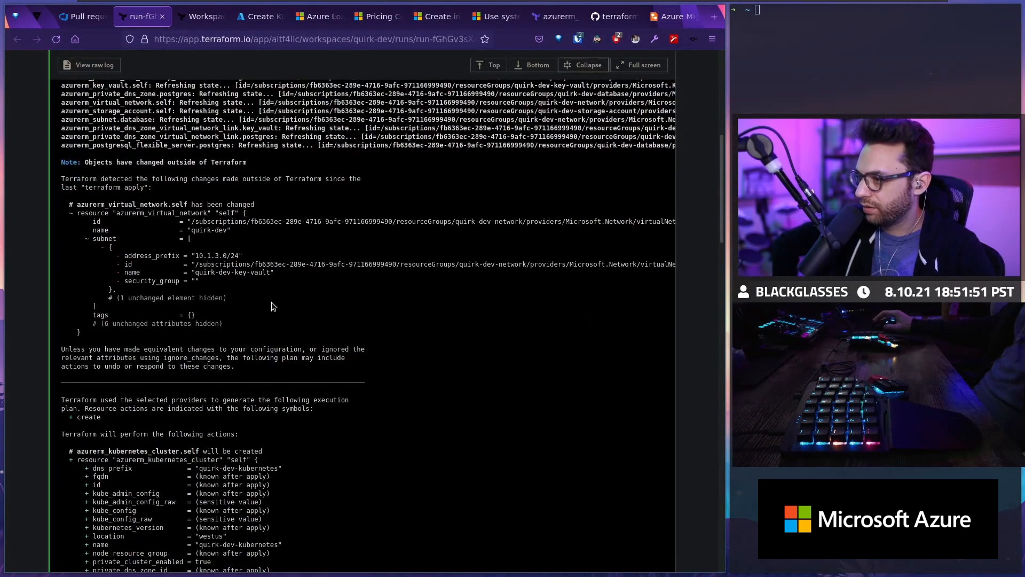
Step: Scroll the plan log down to the 'Plan: 3 to add, 0 to change, 0 to destroy' summary
scroll("down", 3)
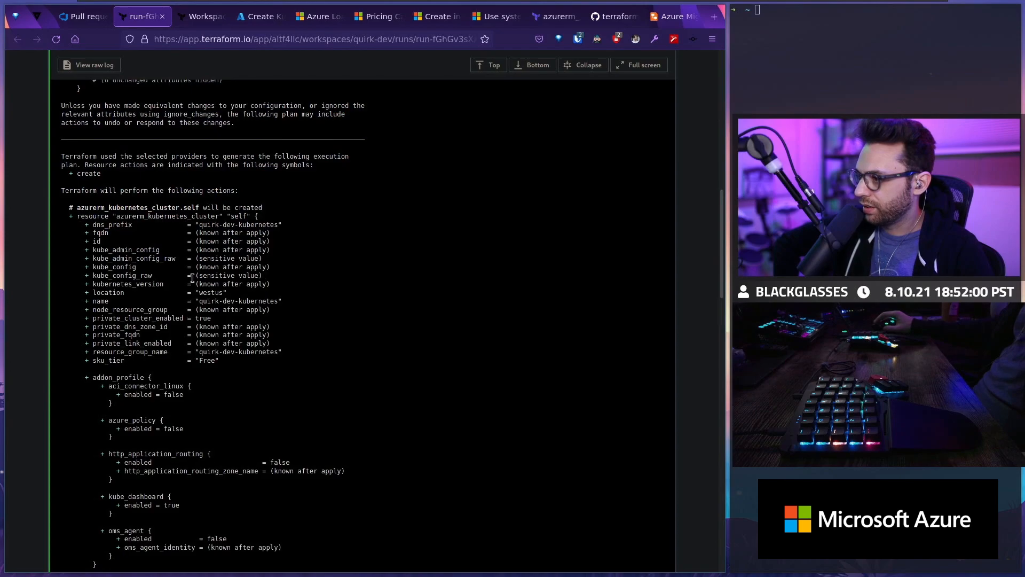
mouse_move(235, 352)
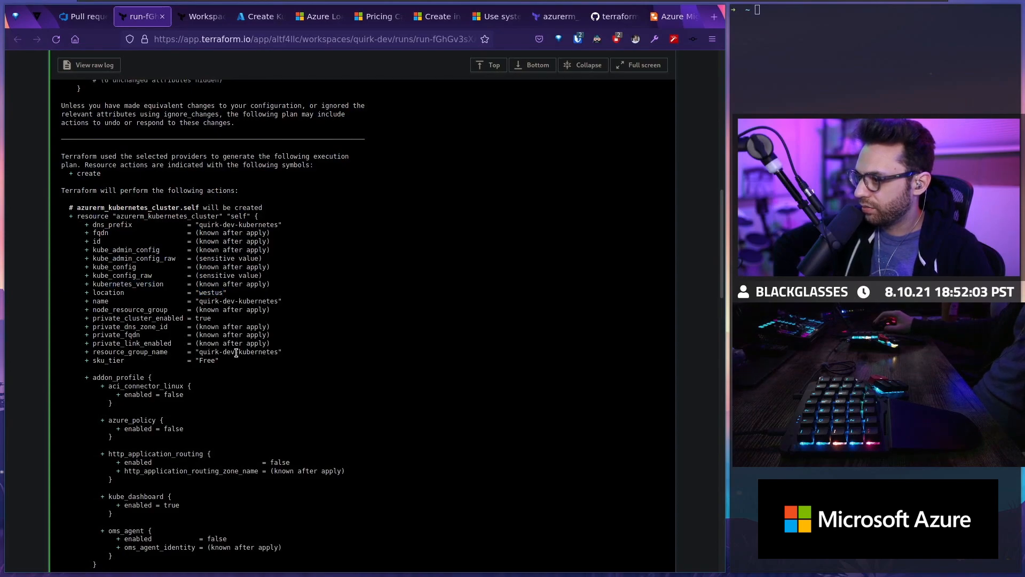
scroll("down", 3)
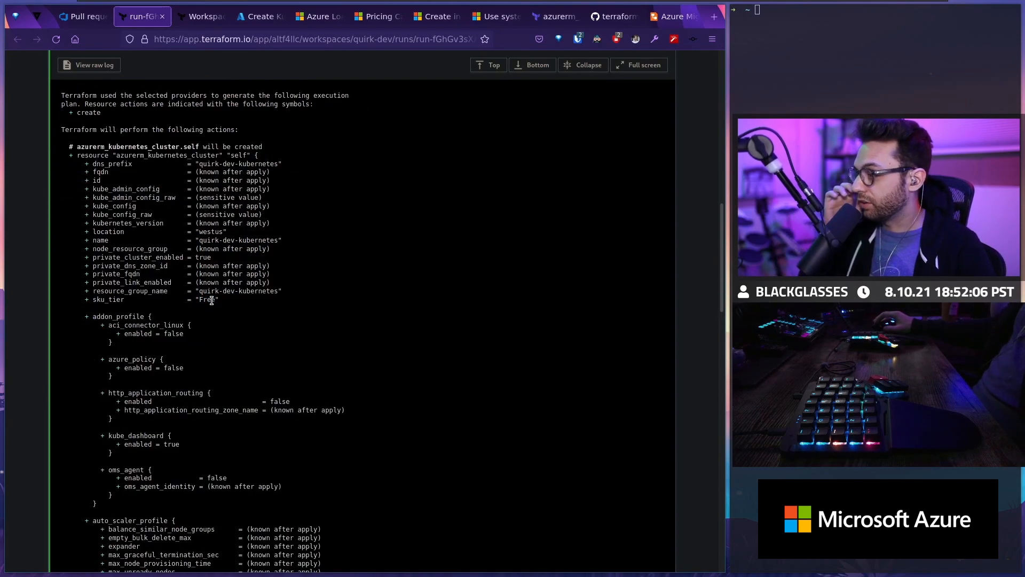
scroll("down", 3)
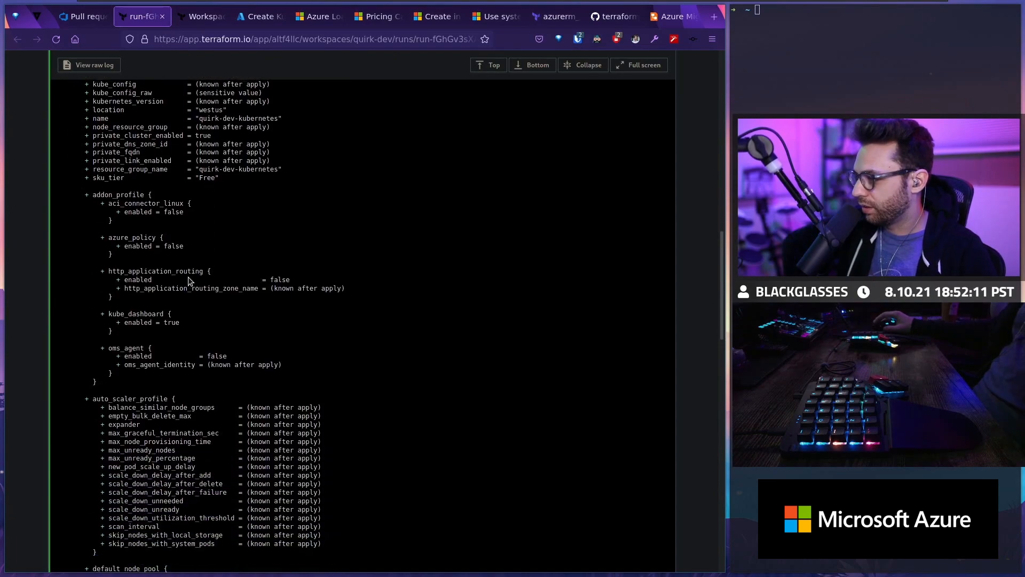
scroll("down", 3)
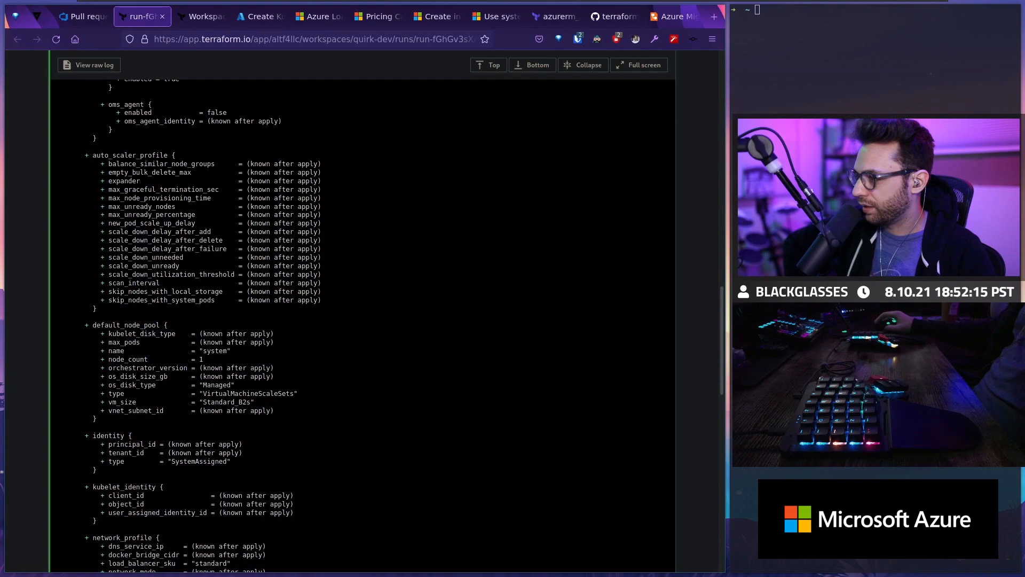
scroll("down", 3)
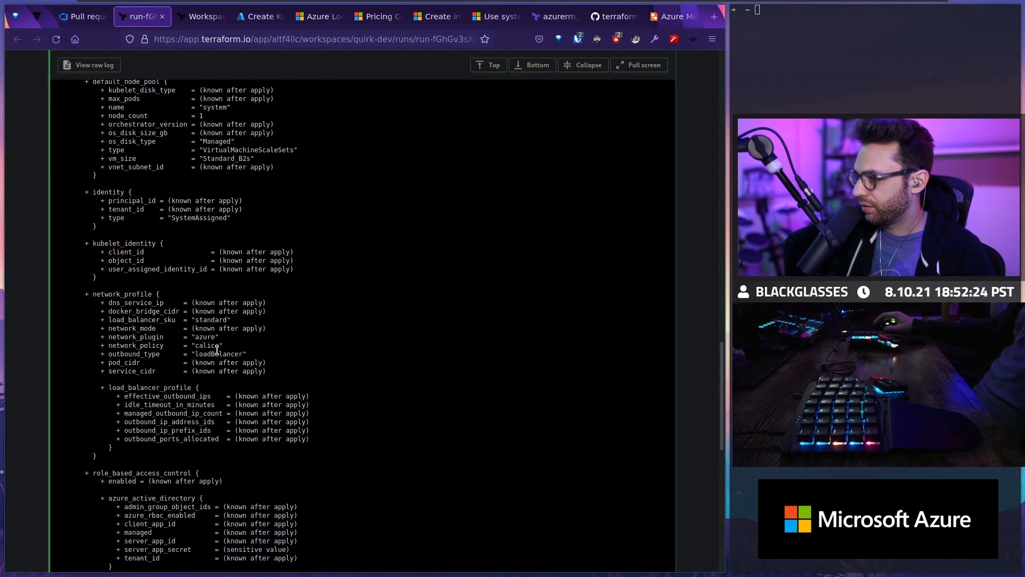
scroll("down", 3)
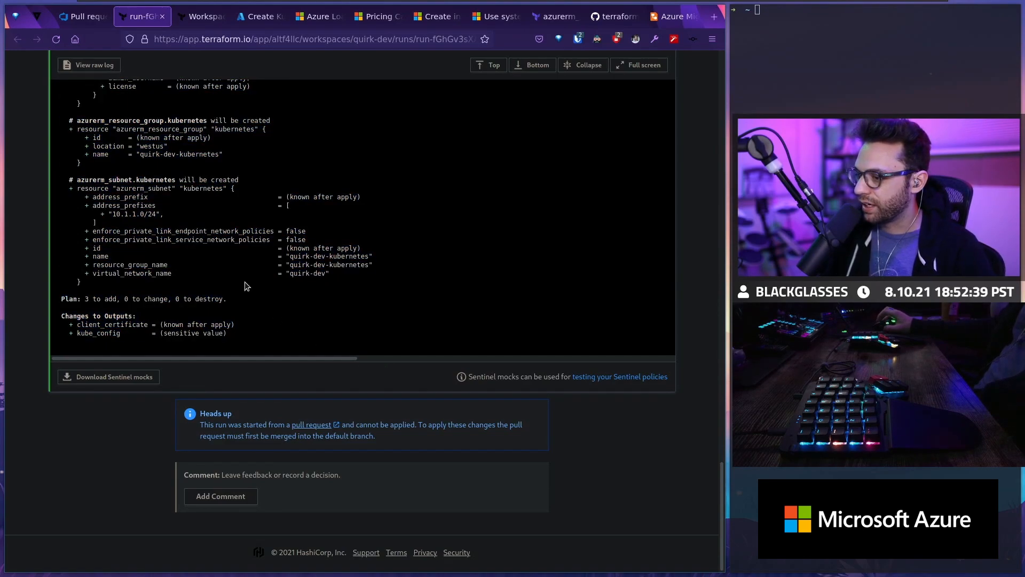
Step: Bring up PR 74 and review its Terraform Cloud plan run
left_click(81, 16)
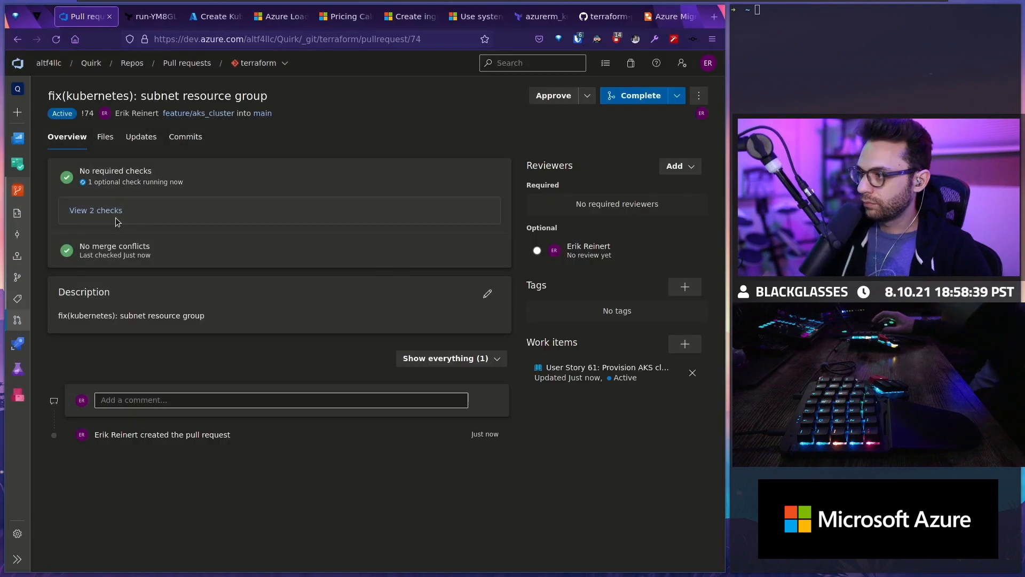
left_click(142, 16)
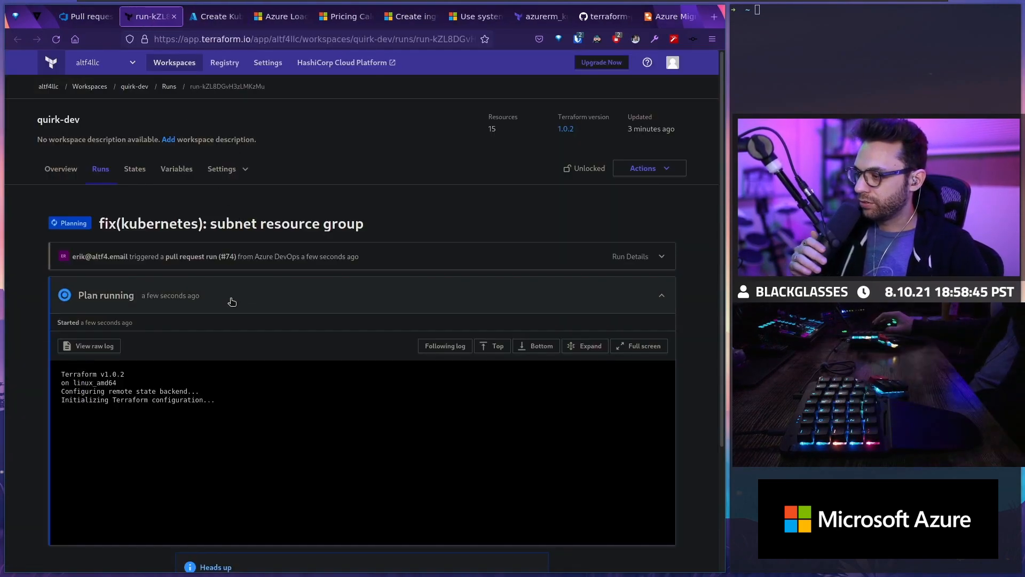
left_click(215, 15)
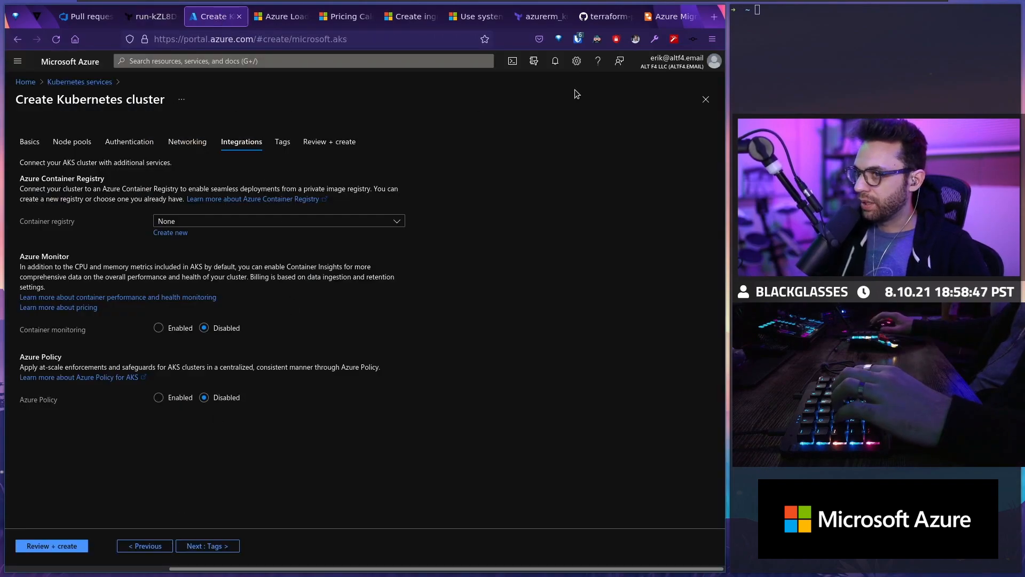
left_click(149, 16)
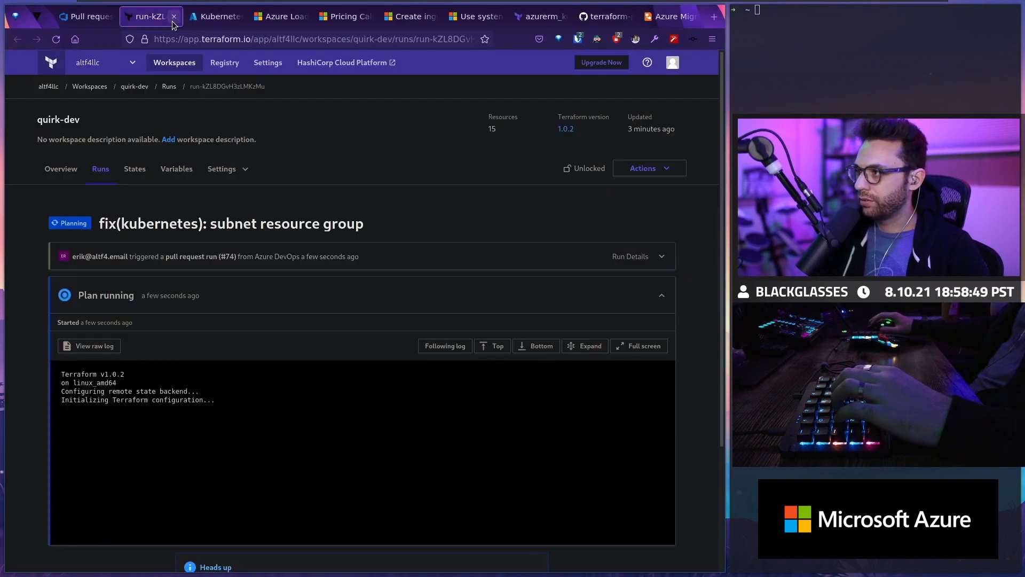
scroll("down", 3)
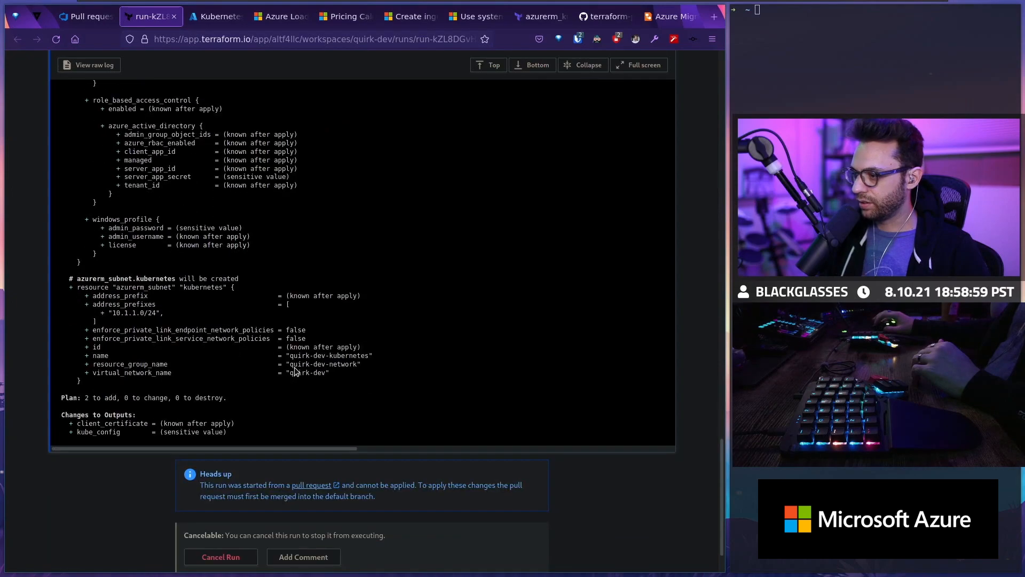
scroll("down", 3)
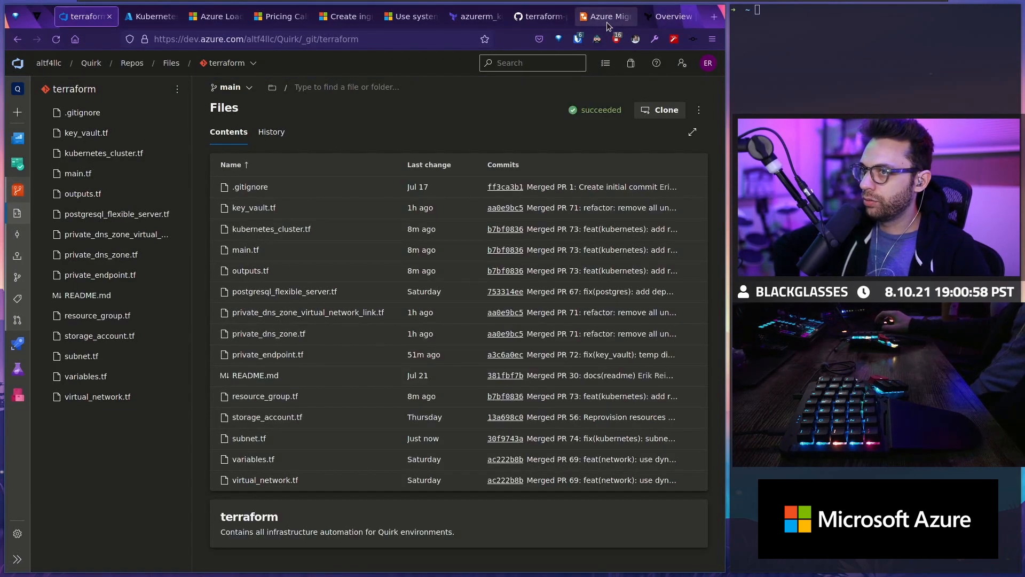
Step: Confirm and apply the run triggered by merging PR 74
left_click(667, 17)
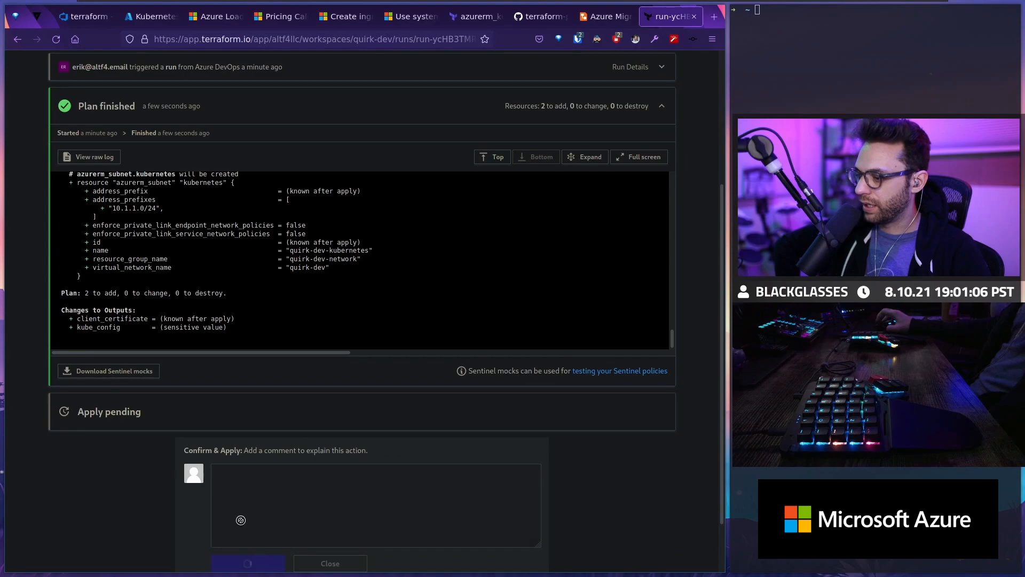
left_click(248, 563)
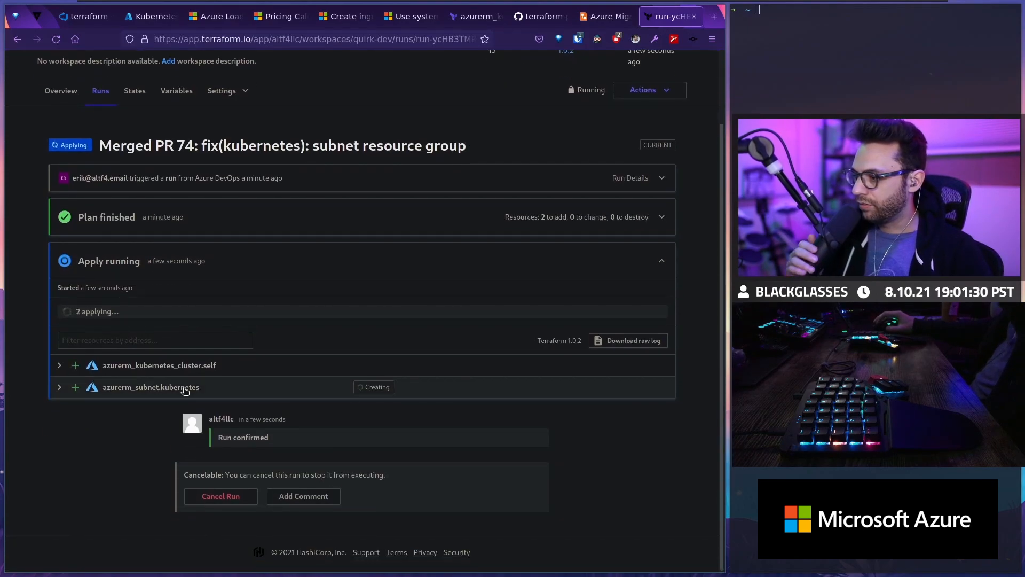
left_click(152, 17)
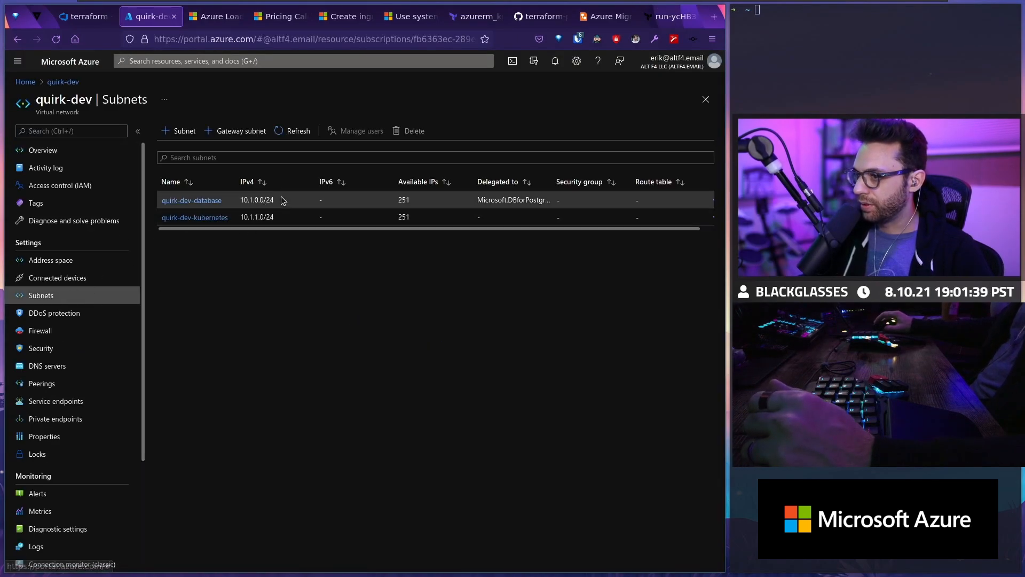
Step: Check the Terraform run, then view Kubernetes services listing quirk-dev-kubernetes in West US
left_click(214, 16)
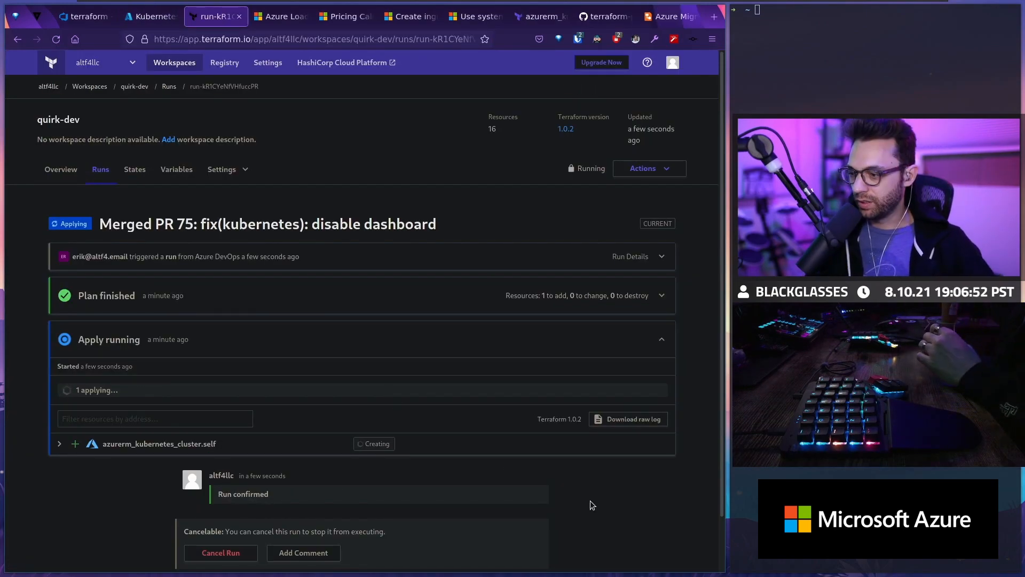
left_click(150, 15)
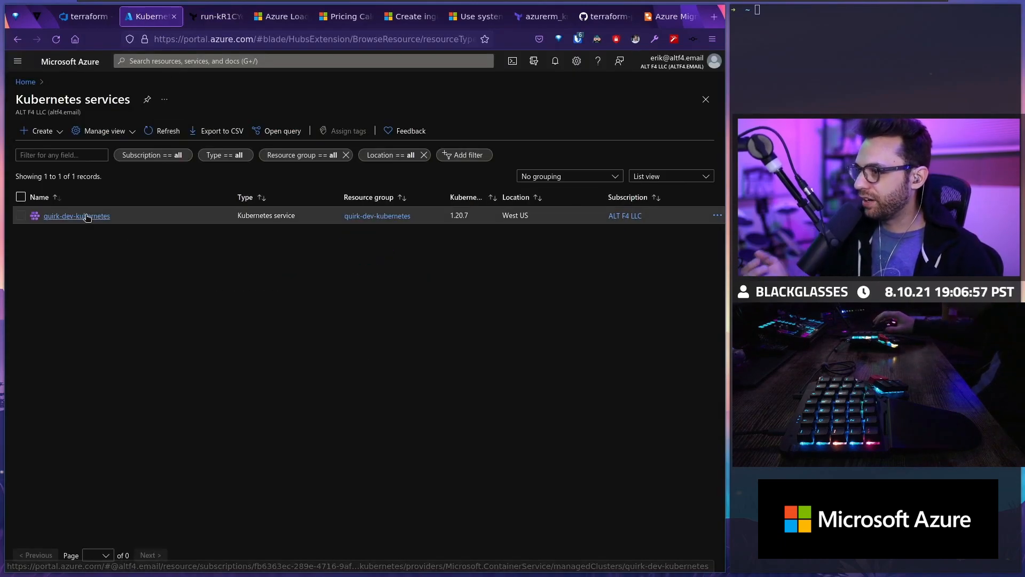
mouse_move(164, 88)
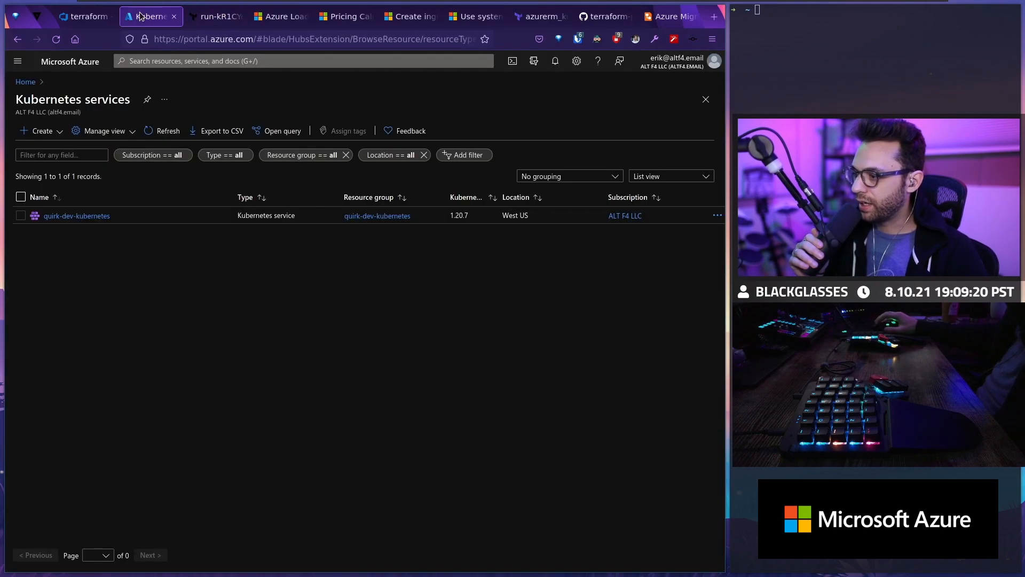
Step: Inspect quirk-dev-kubernetes properties: Standard_B2s node pool, Azure CNI, Calico, private cluster
left_click(76, 215)
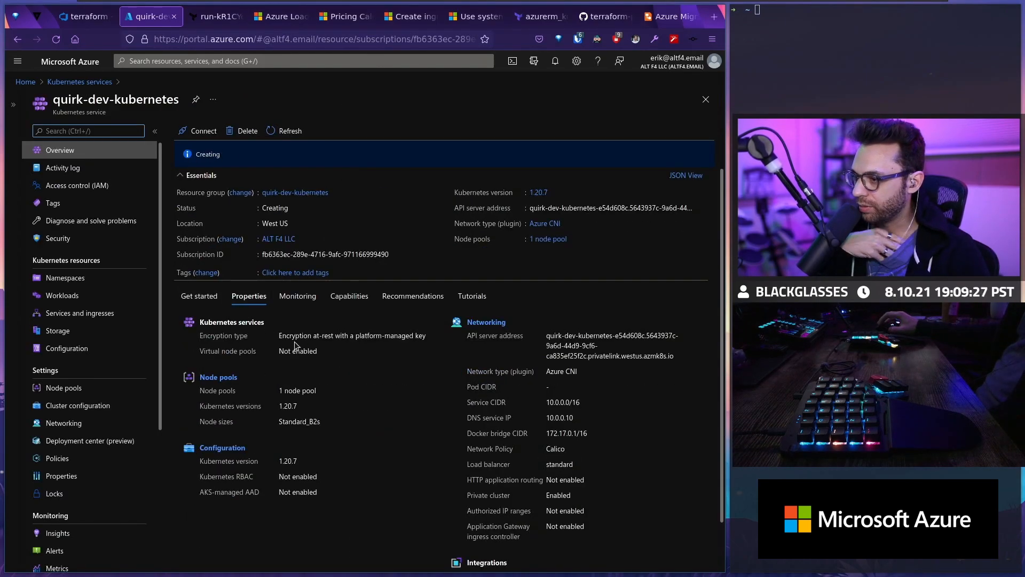
mouse_move(317, 356)
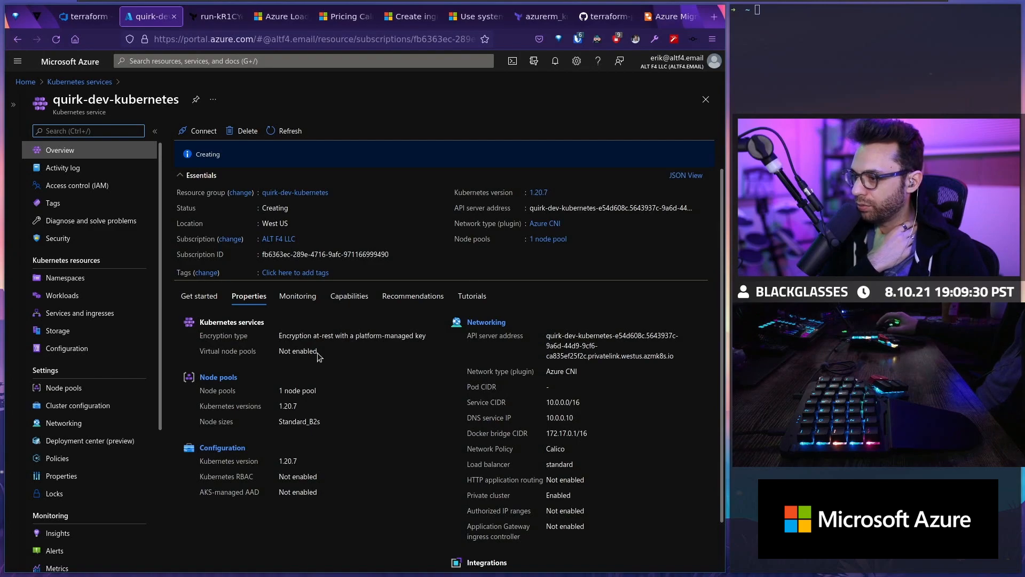
double_click(298, 351)
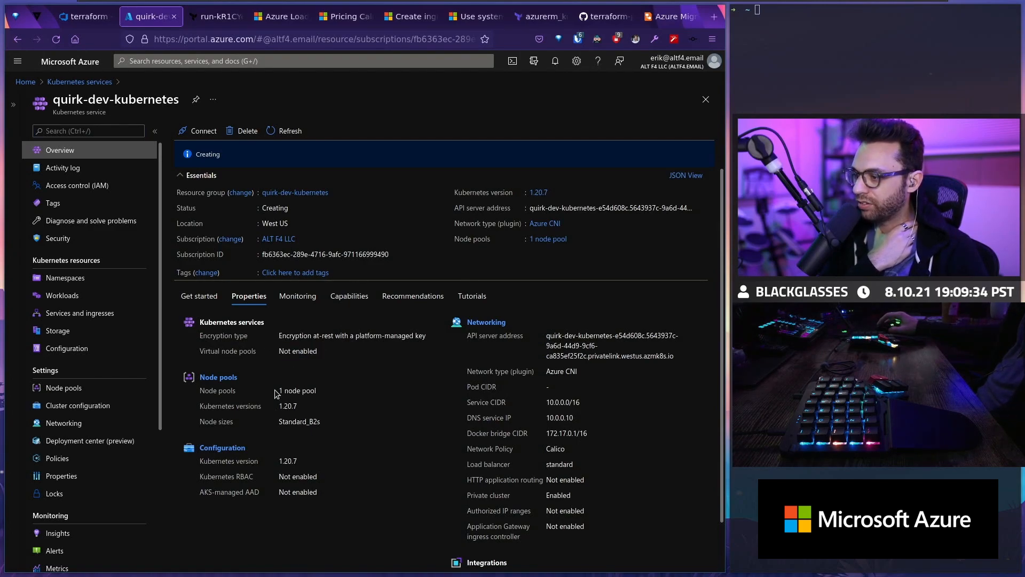
mouse_move(313, 412)
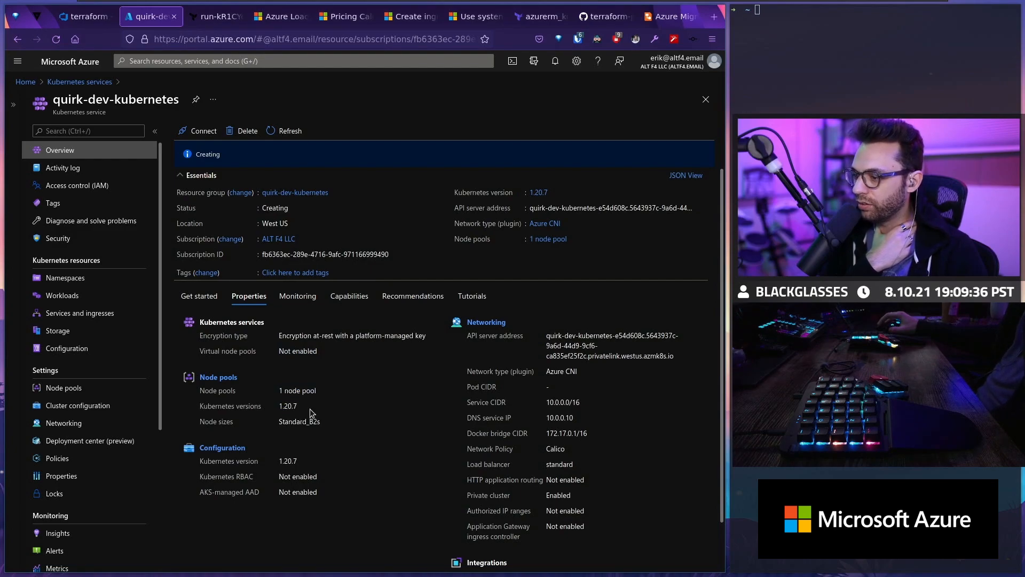
double_click(298, 421)
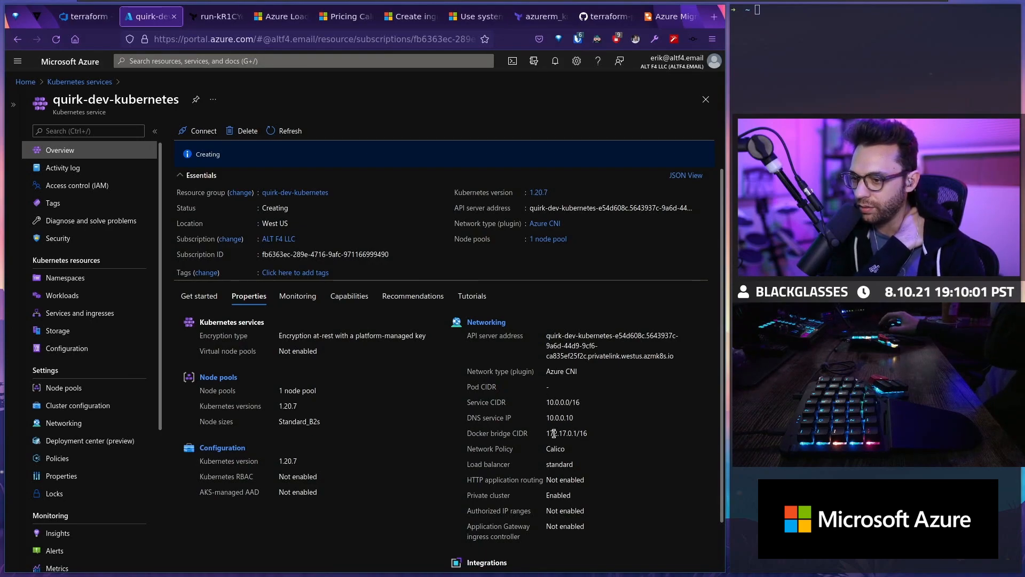
mouse_move(557, 479)
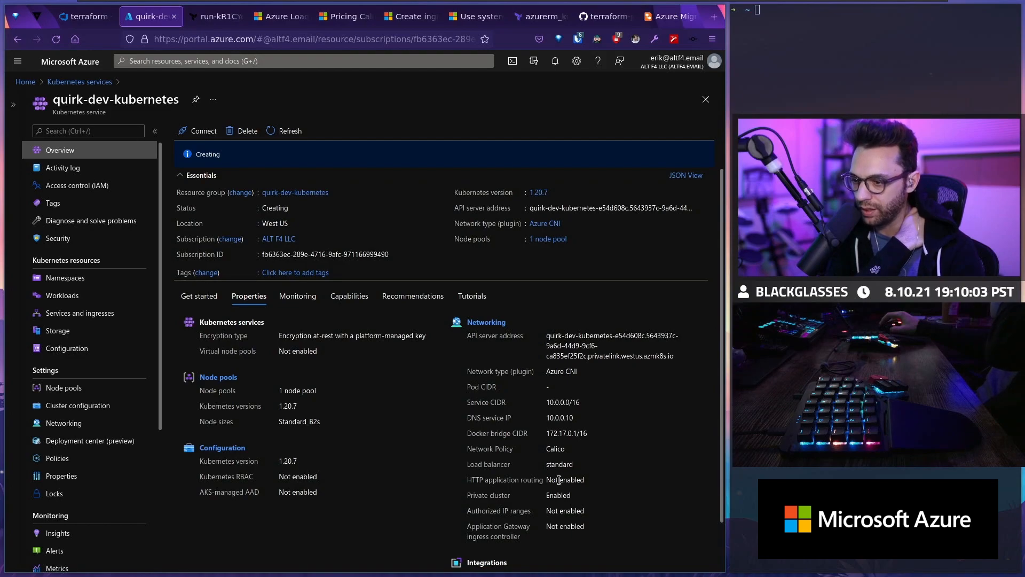
mouse_move(62, 295)
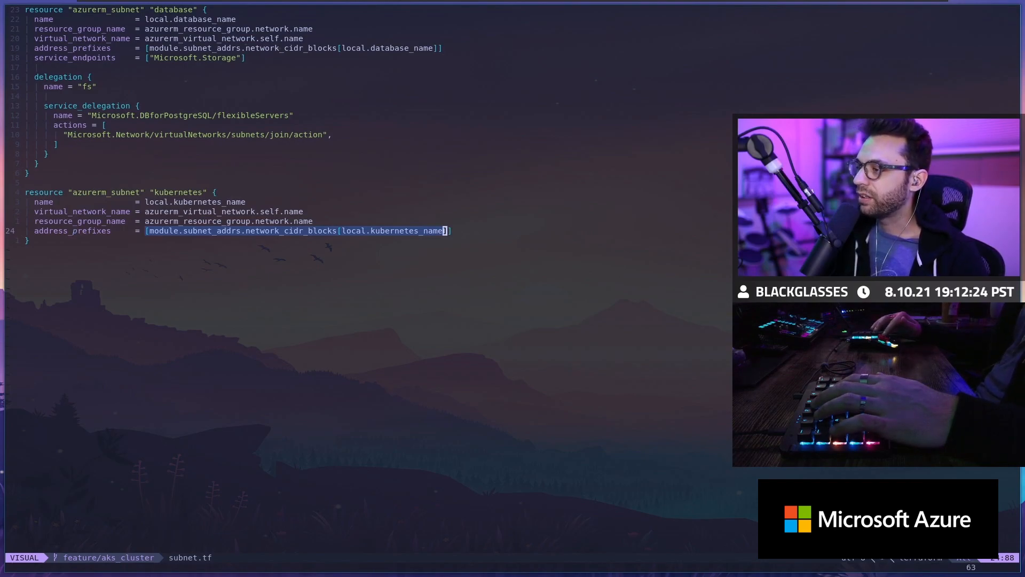
Step: Drop the address_prefixes selection and highlight kubernetes_cluster.tf's Azure CNI/Calico network_profile block
key("Escape")
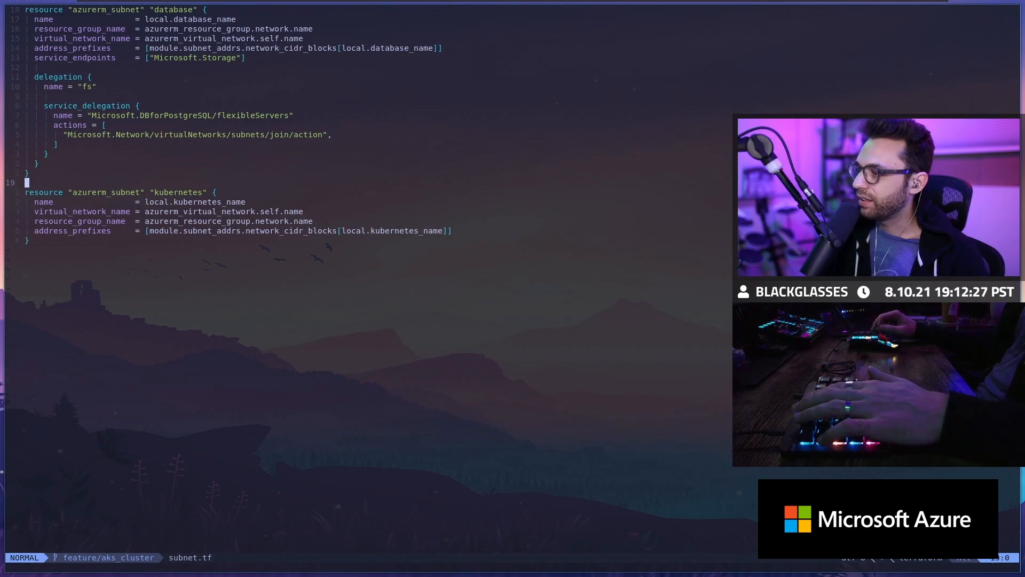
key("V")
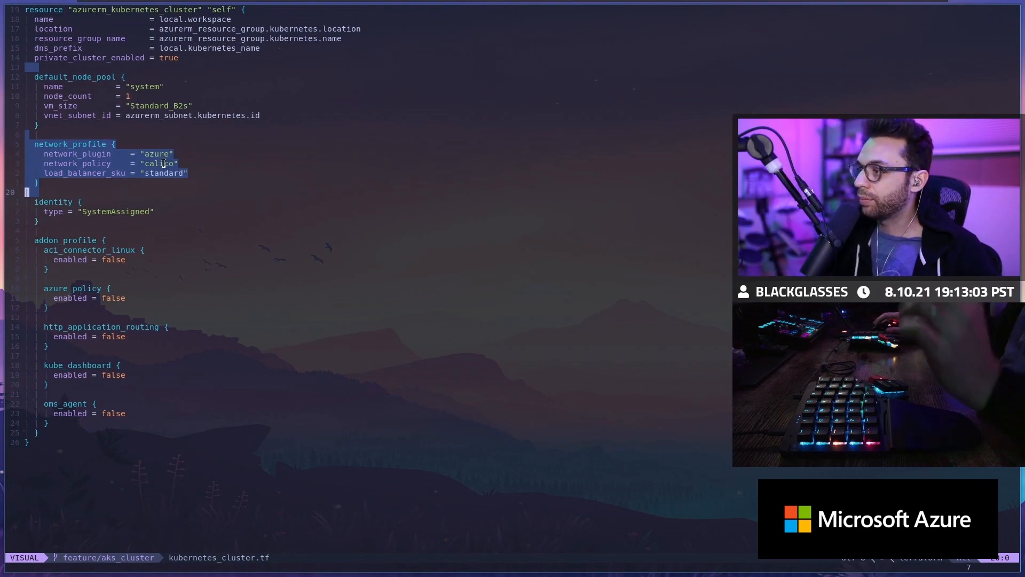
key("Escape")
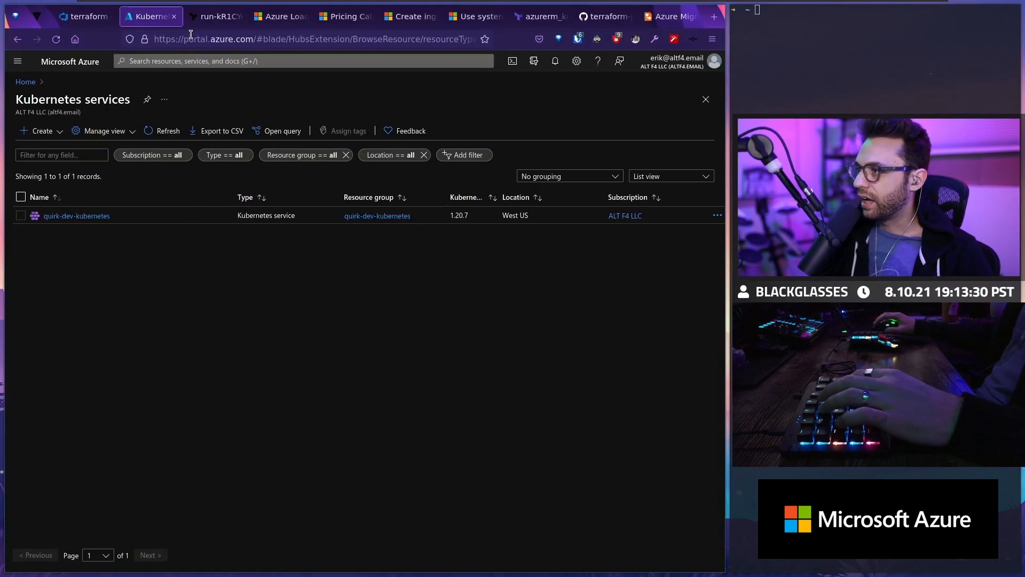
left_click(216, 15)
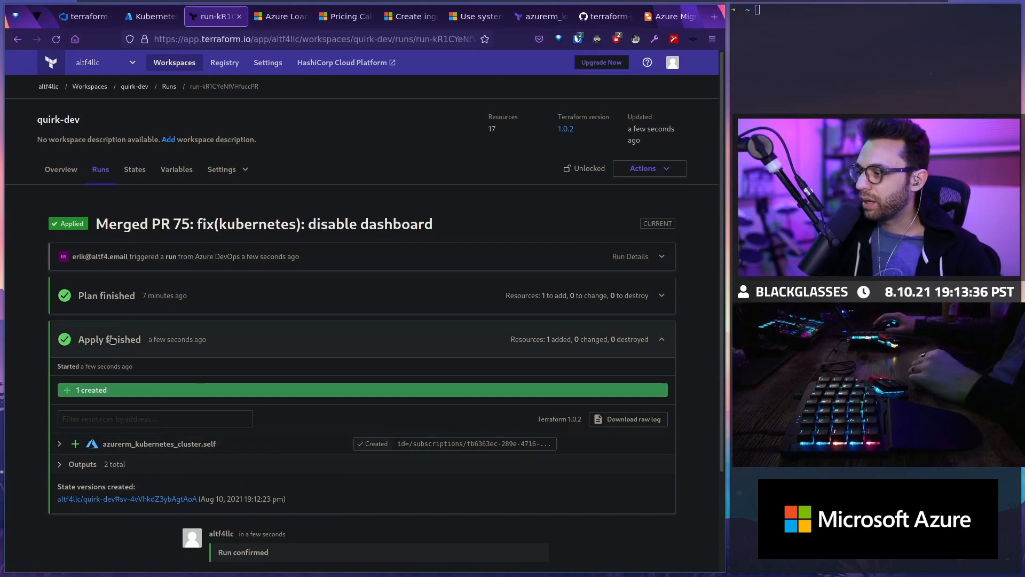
mouse_move(294, 344)
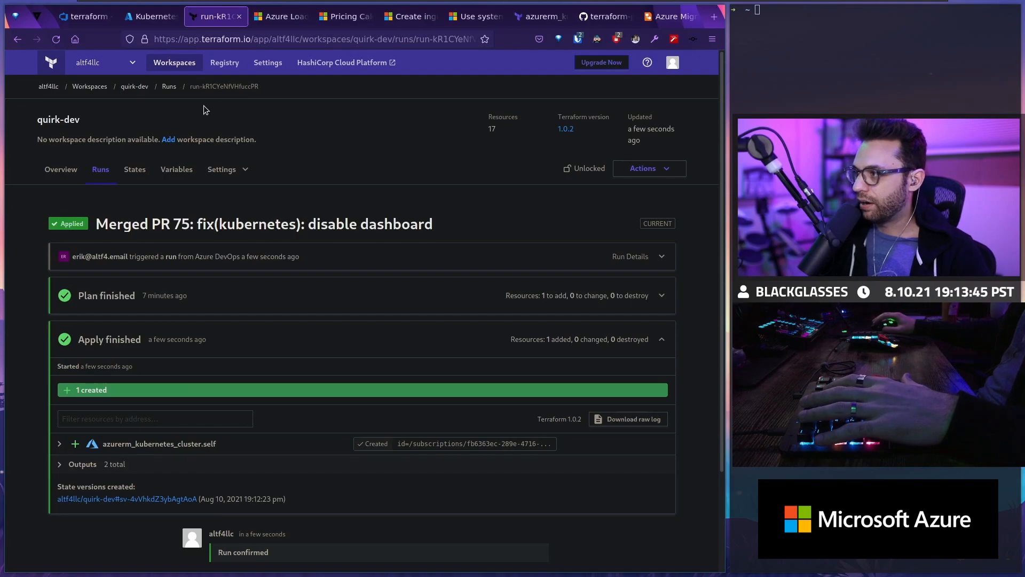
left_click(150, 15)
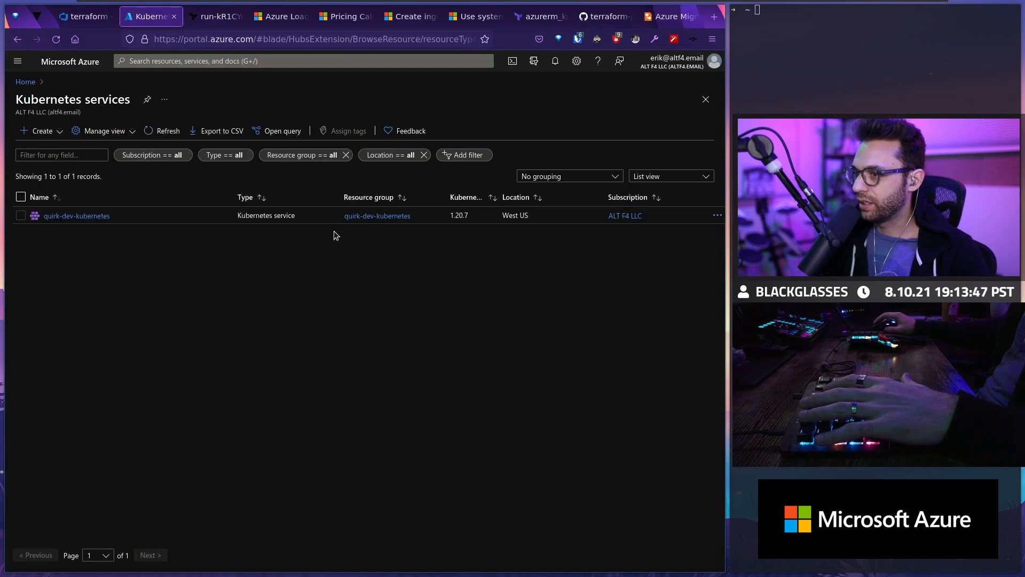